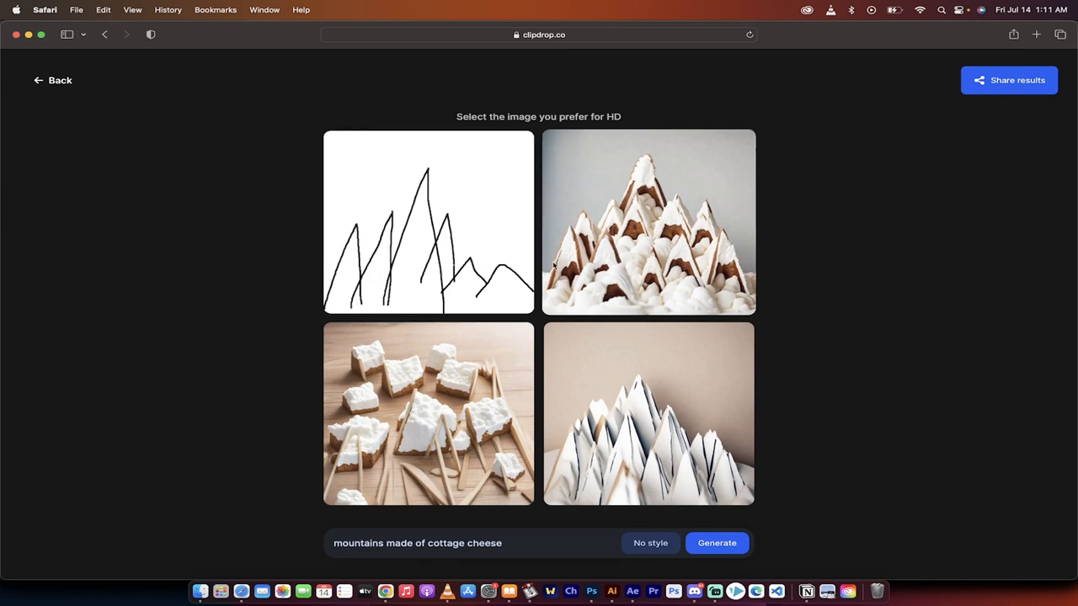
pyautogui.moveTo(650, 244)
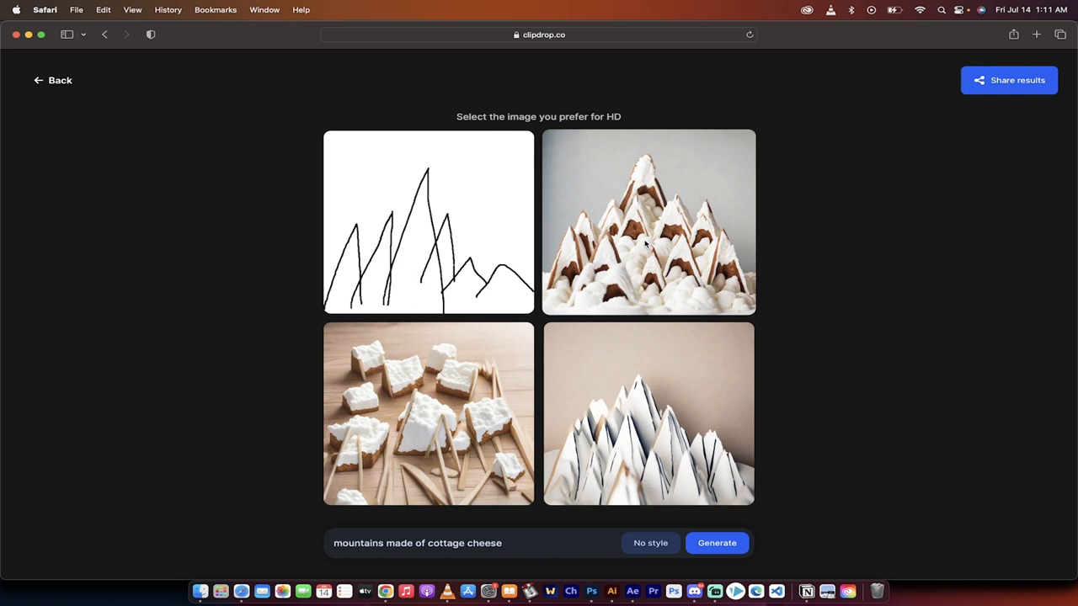
pyautogui.moveTo(515, 307)
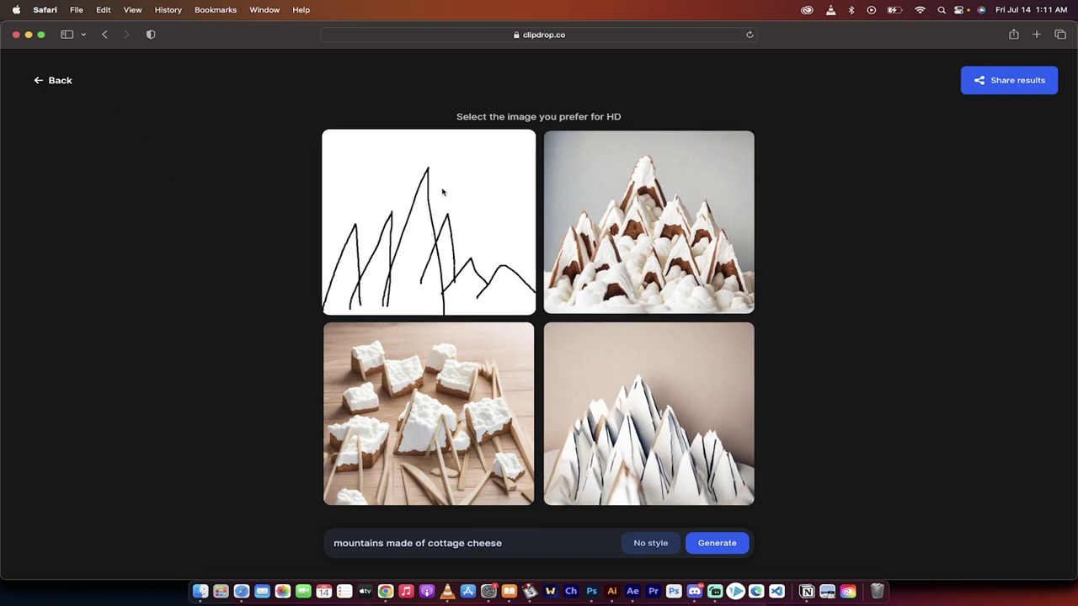
pyautogui.moveTo(663, 233)
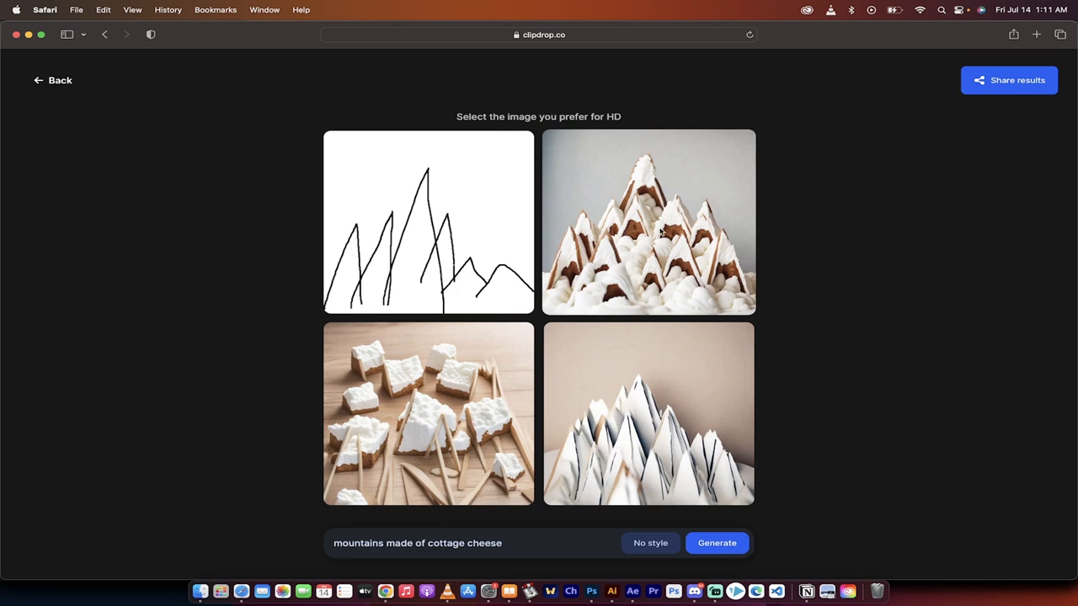
pyautogui.moveTo(552, 354)
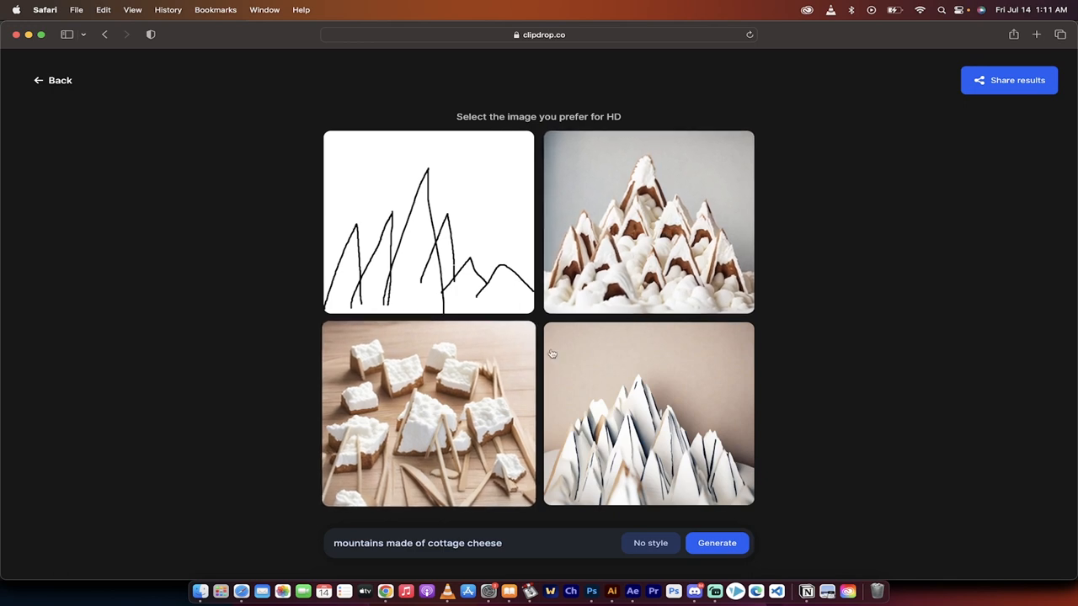
pyautogui.moveTo(224, 126)
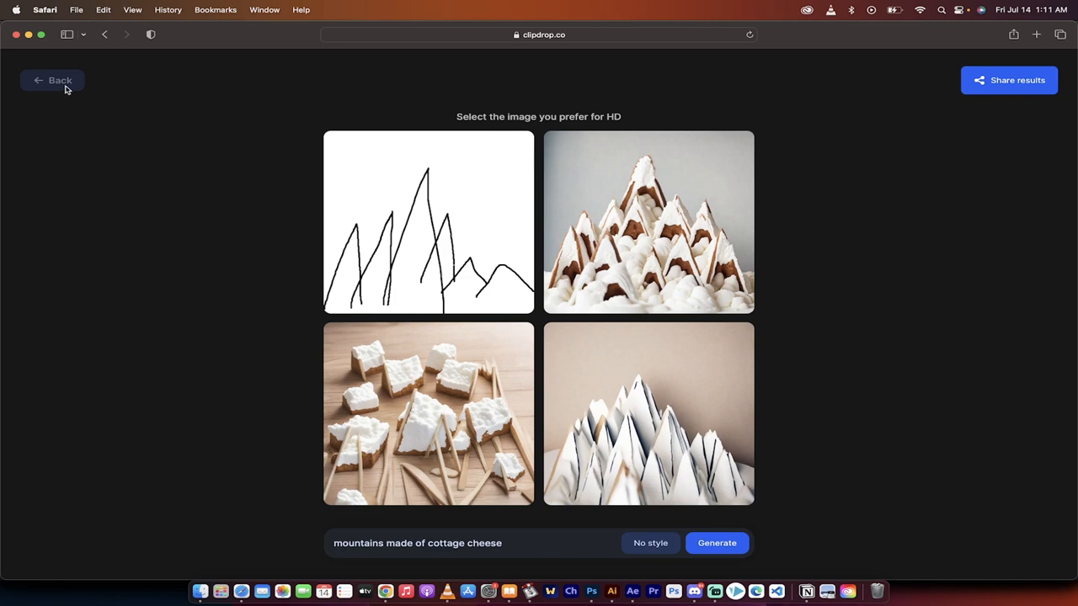
# Go back from the results to the editor and clear the mountain doodle
pyautogui.click(52, 80)
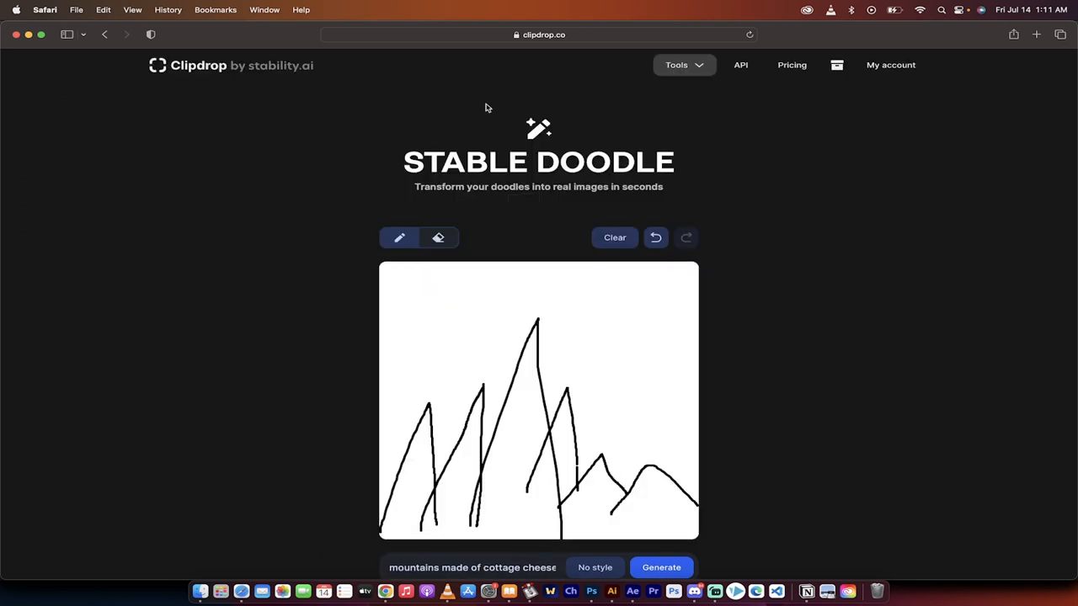
pyautogui.moveTo(656, 110)
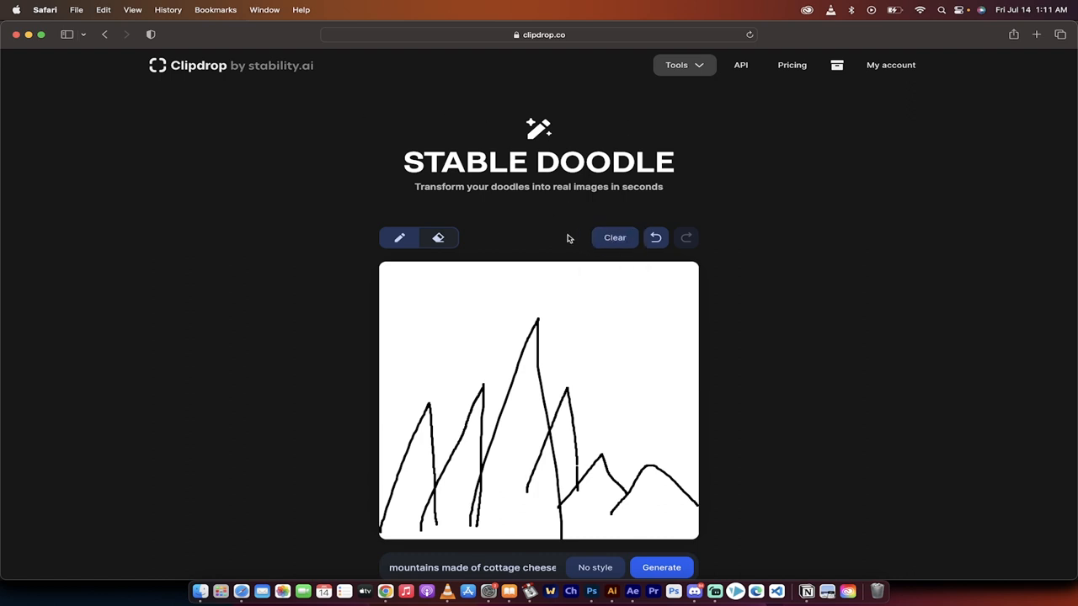
pyautogui.click(613, 236)
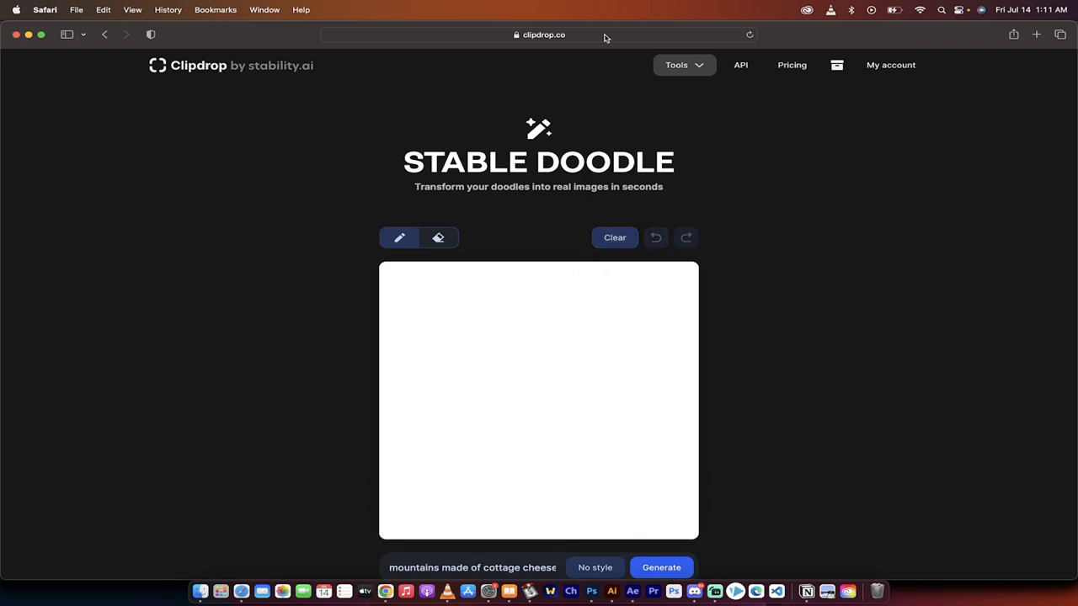
pyautogui.click(539, 34)
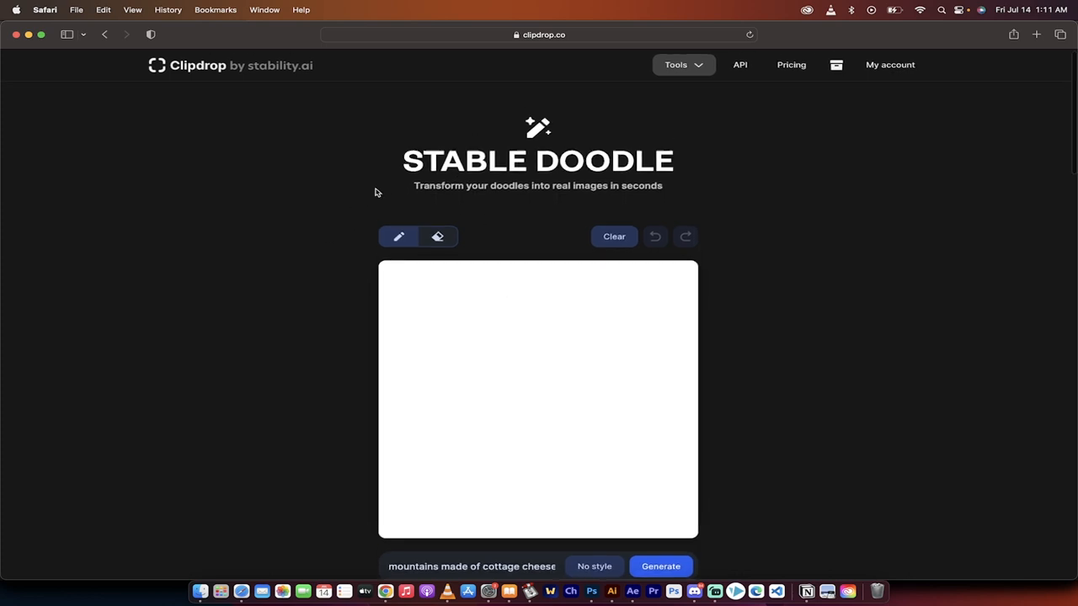
pyautogui.moveTo(397, 237)
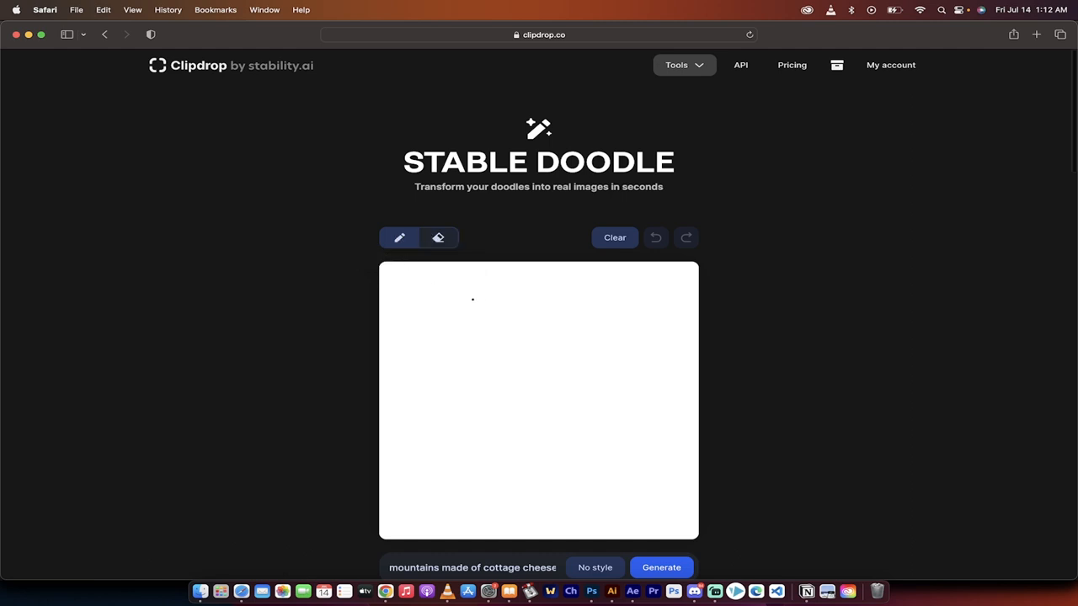
# Draw the owl's two eyes and its round head-and-body outline
pyautogui.moveTo(472, 299); pyautogui.dragTo(507, 309)
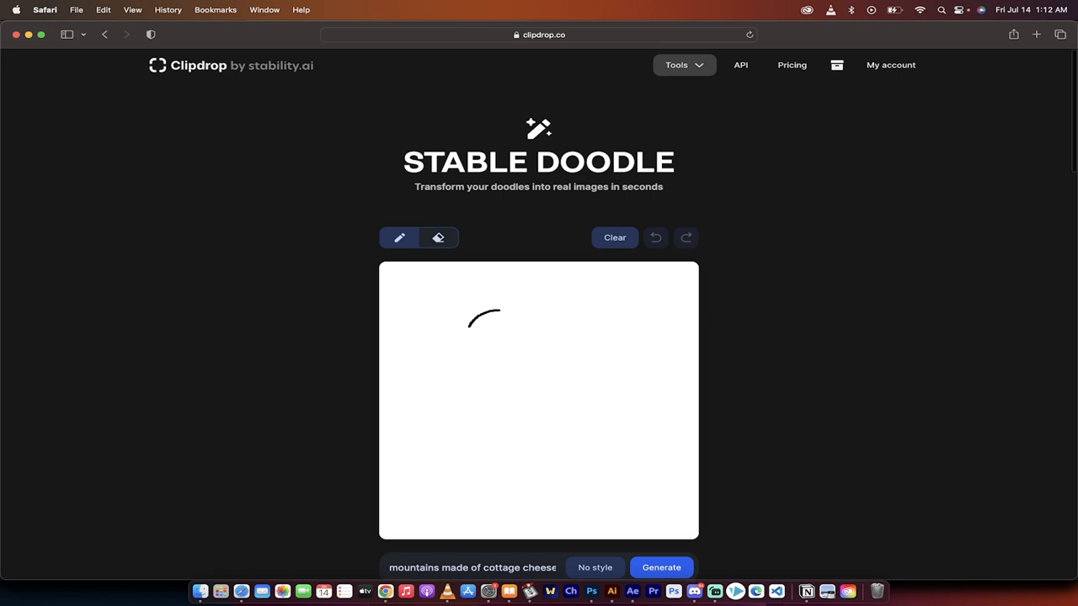
pyautogui.moveTo(468, 318); pyautogui.dragTo(505, 318)
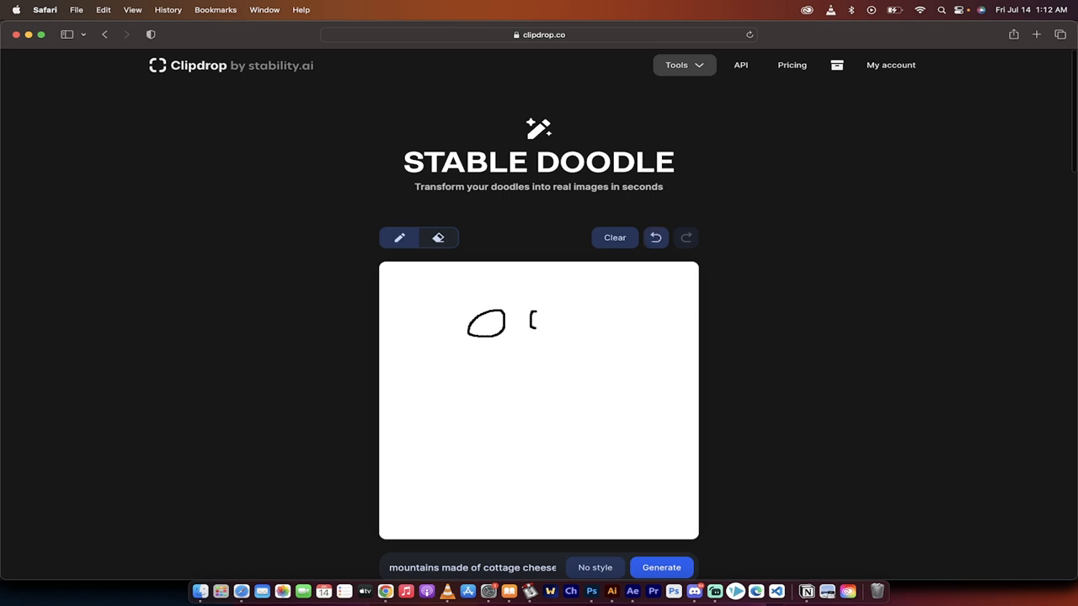
pyautogui.moveTo(532, 320); pyautogui.dragTo(555, 324)
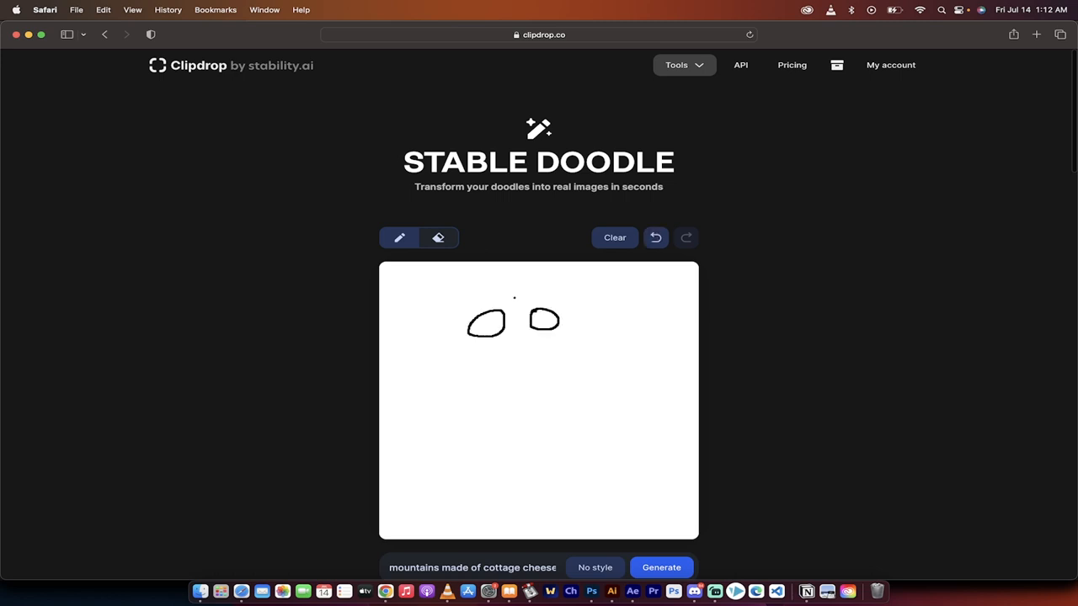
pyautogui.moveTo(505, 291); pyautogui.dragTo(432, 421)
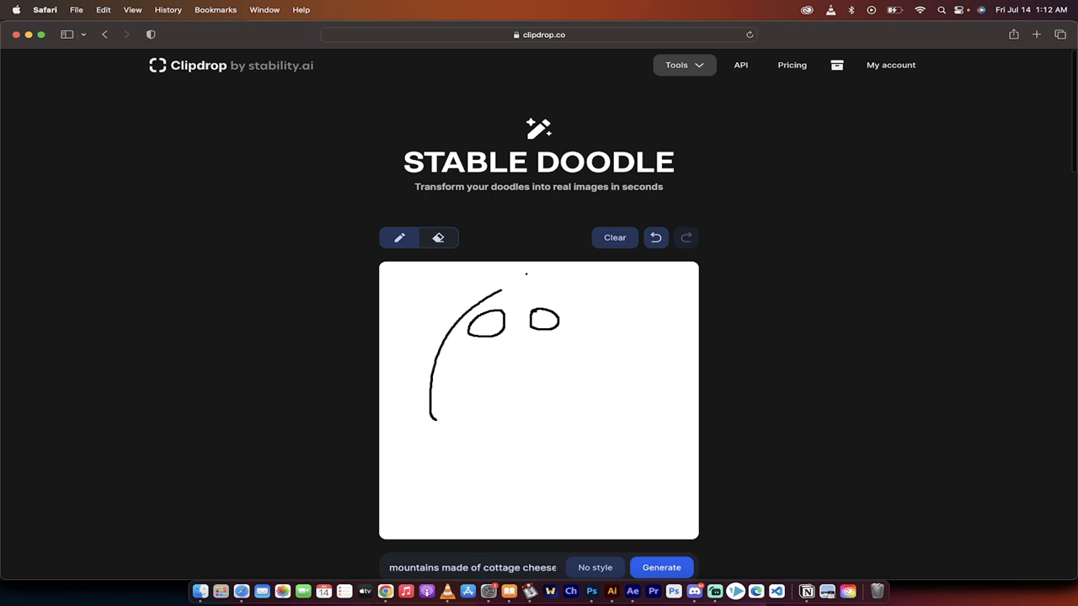
pyautogui.moveTo(501, 291); pyautogui.dragTo(602, 412)
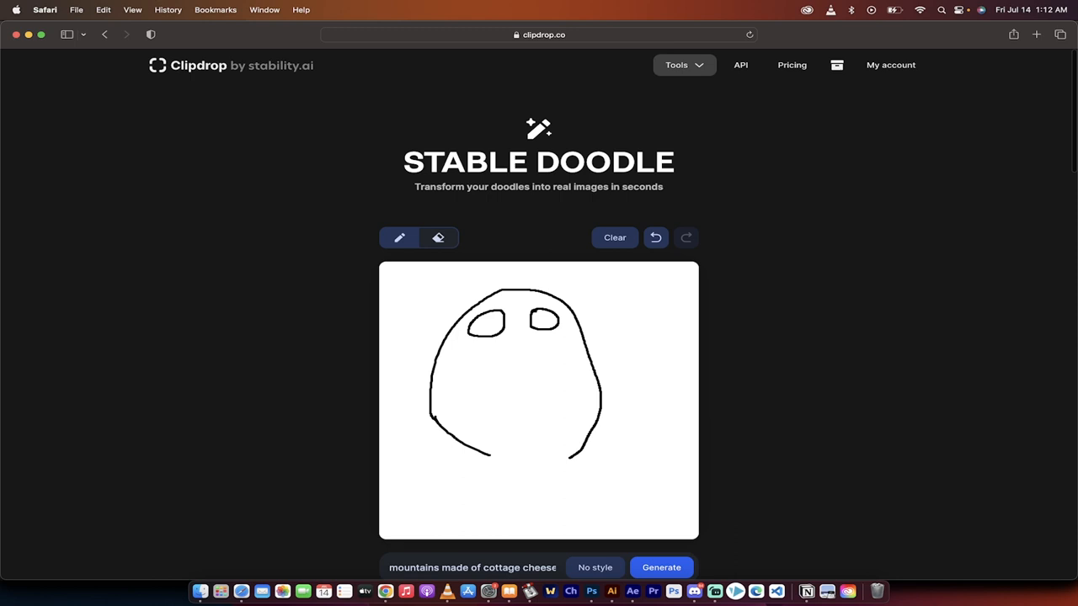
# Add the owl's feet, triangular beak and speckled belly markings
pyautogui.moveTo(489, 455); pyautogui.dragTo(480, 488)
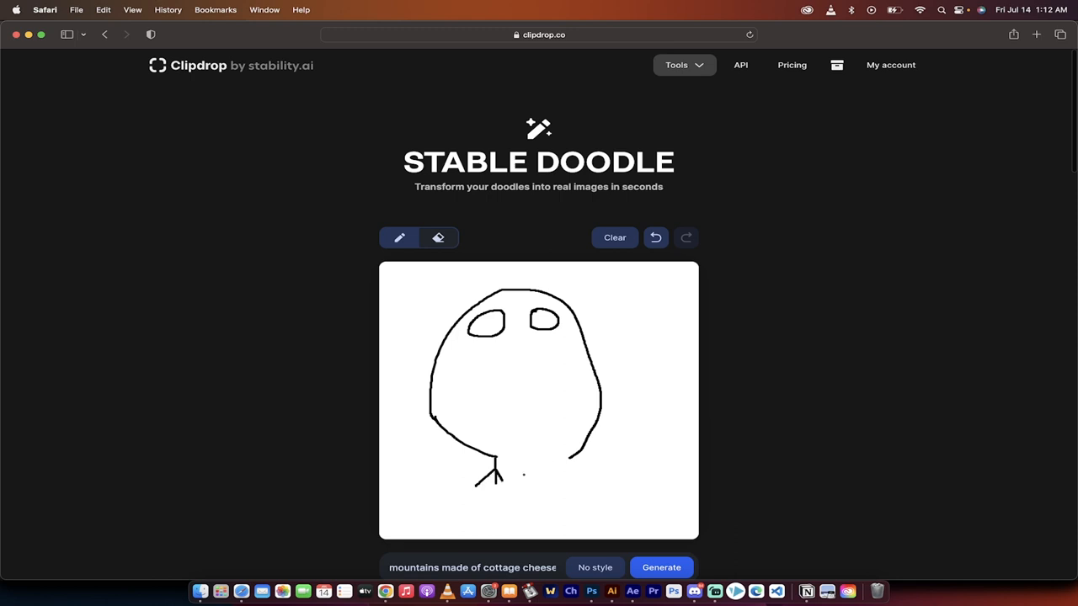
pyautogui.moveTo(564, 459); pyautogui.dragTo(573, 475)
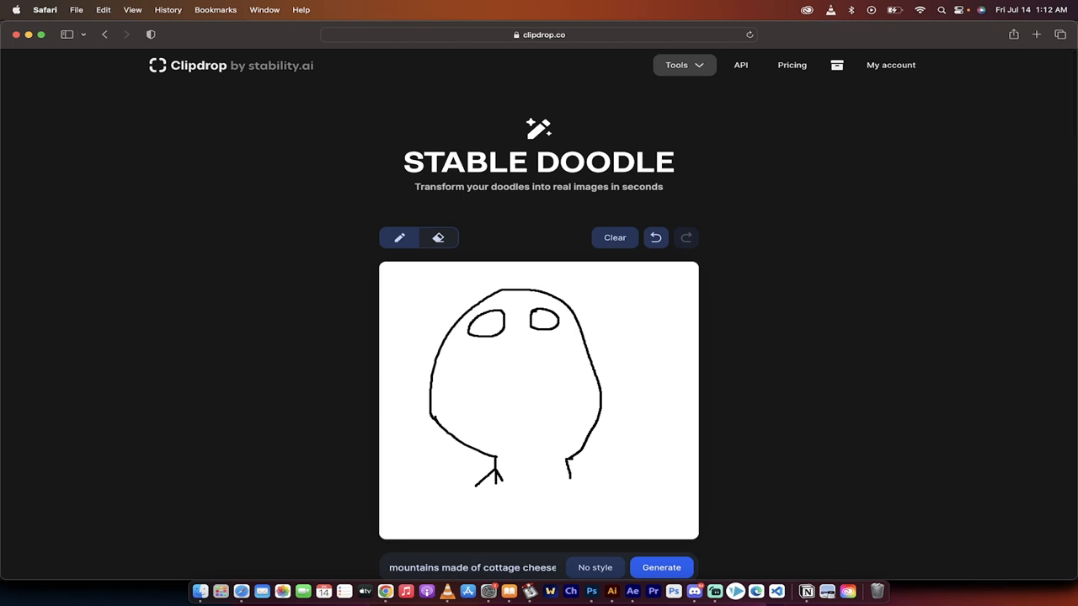
pyautogui.moveTo(566, 471); pyautogui.dragTo(572, 487)
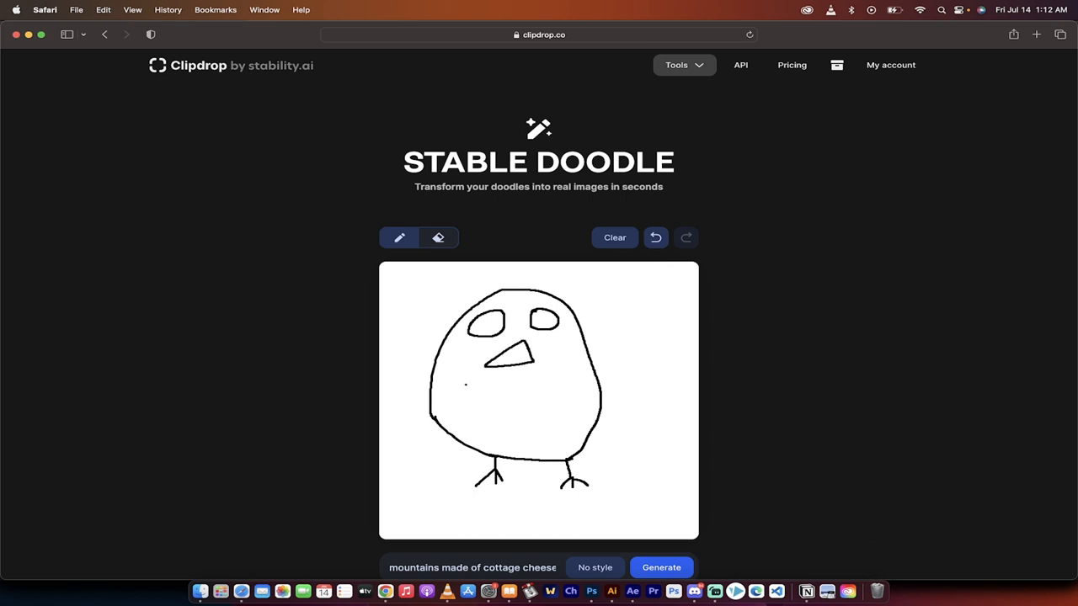
pyautogui.moveTo(467, 395); pyautogui.dragTo(547, 413)
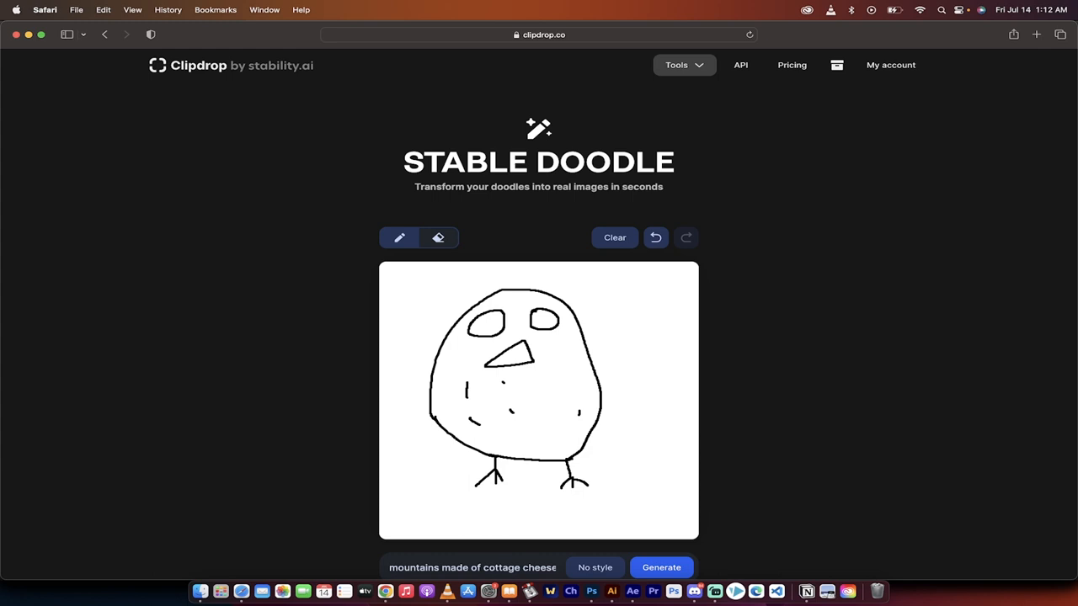
pyautogui.moveTo(530, 387); pyautogui.dragTo(556, 400)
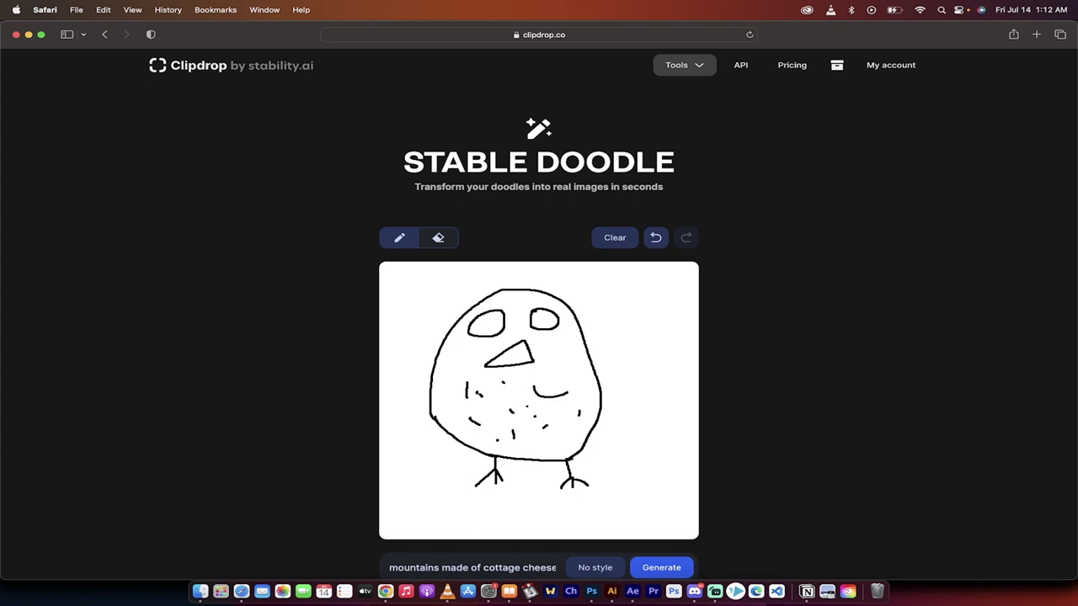
pyautogui.scroll(-3)
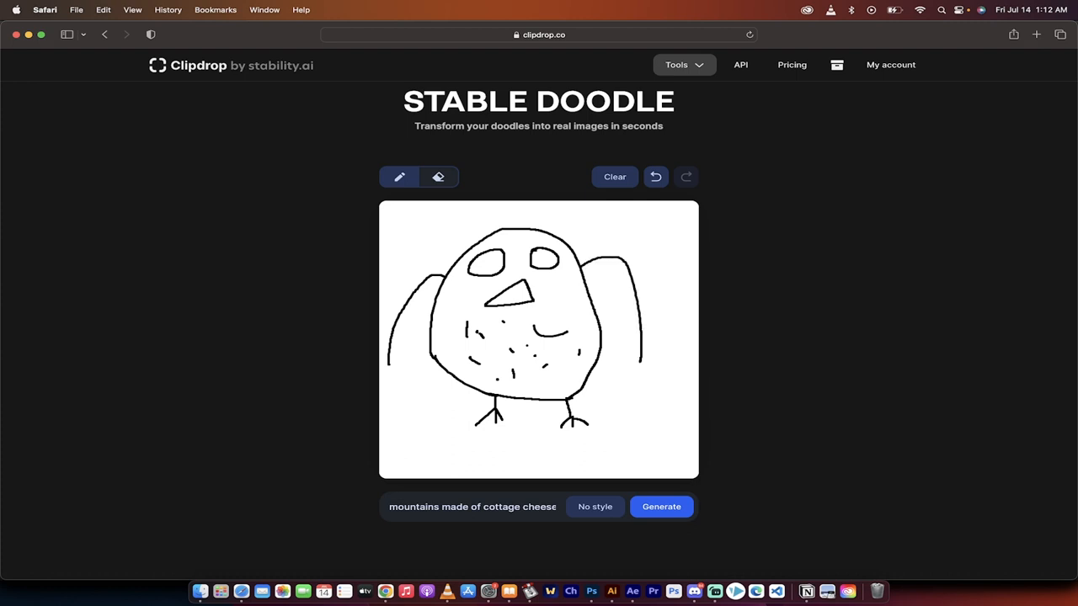
# Replace the old prompt text with 'sad owl made from origami'
pyautogui.doubleClick(414, 507)
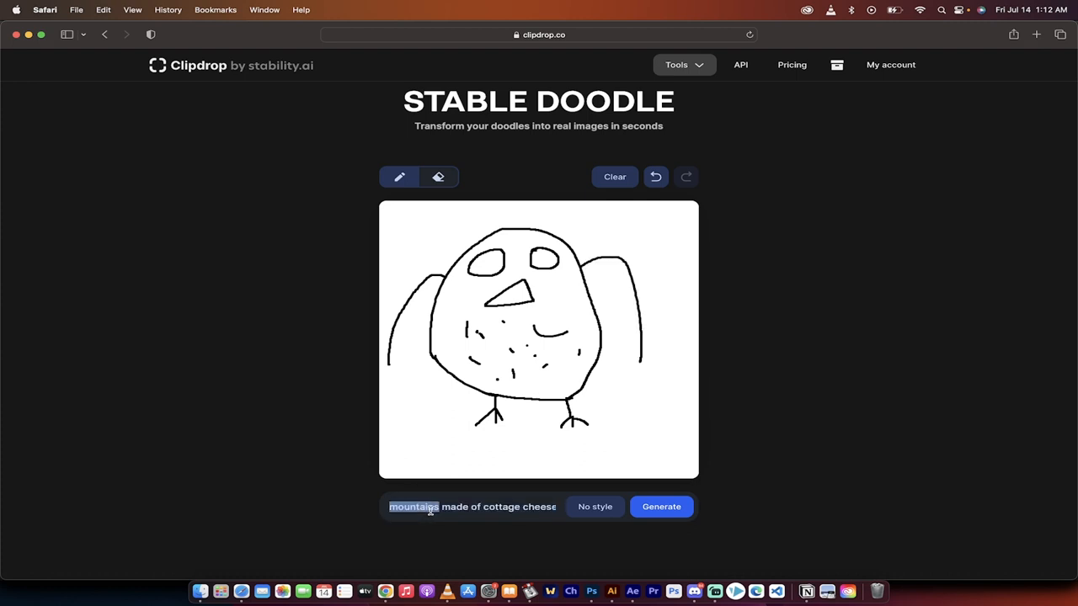
pyautogui.write('owl m')
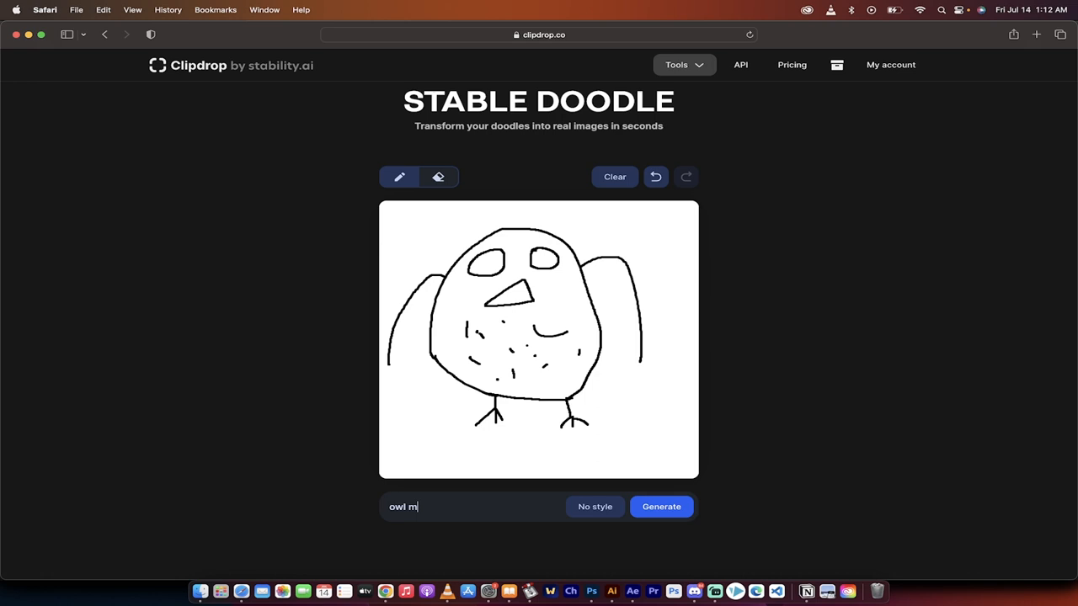
pyautogui.press('Backspace')
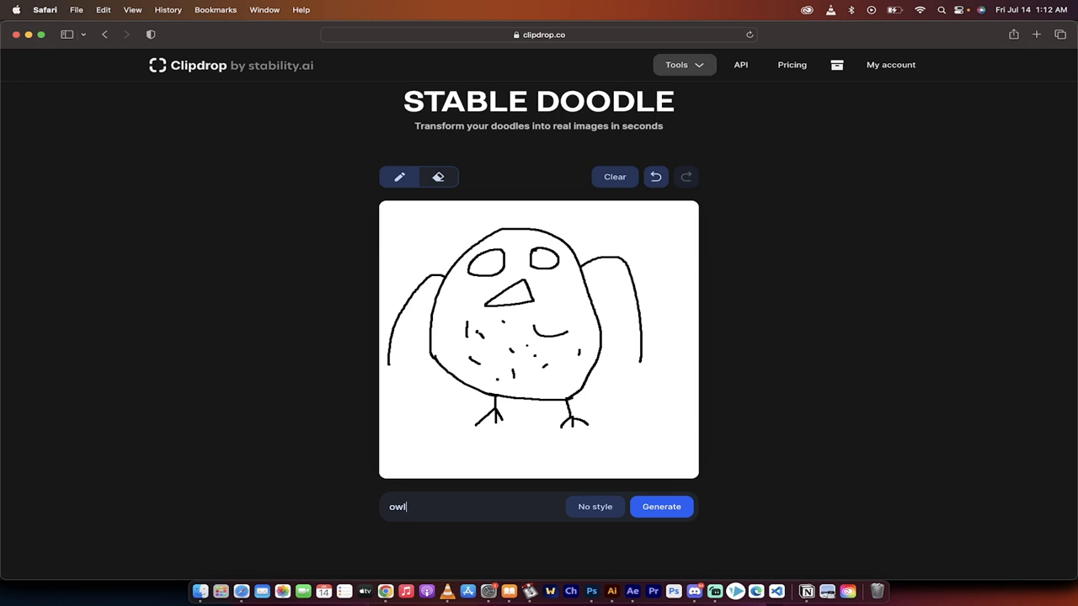
pyautogui.write('sad owl made from origami')
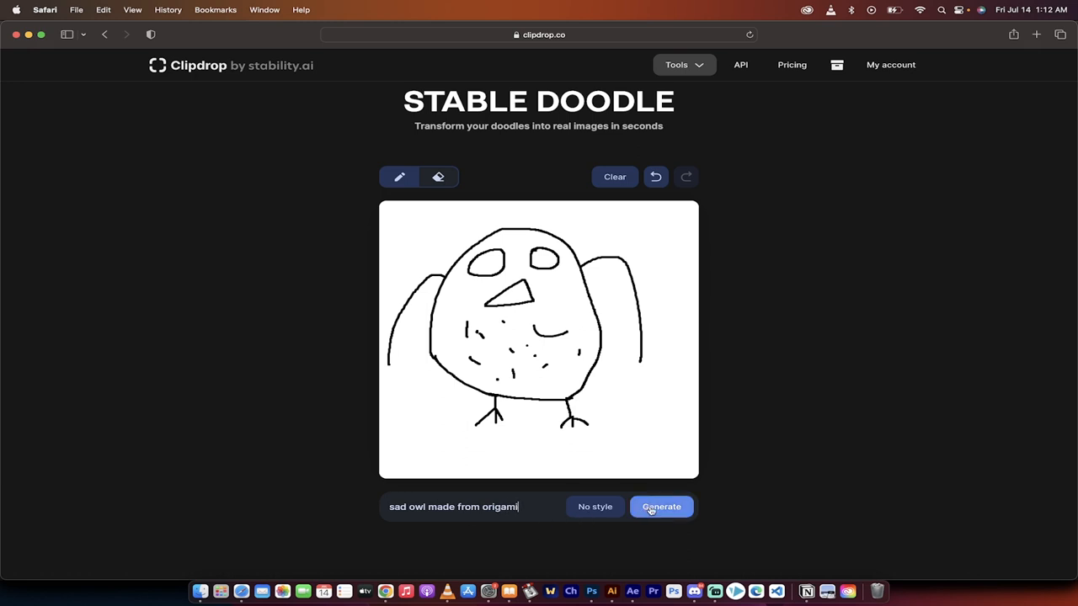
pyautogui.moveTo(599, 513)
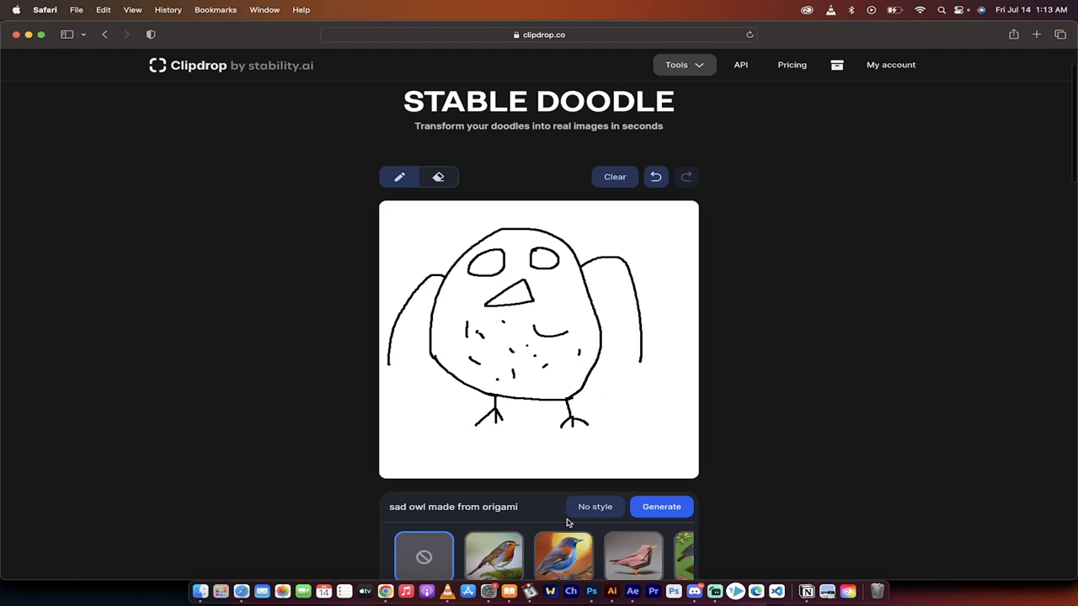
# Pick the Comic Book thumbnail from the style options
pyautogui.scroll(-3)
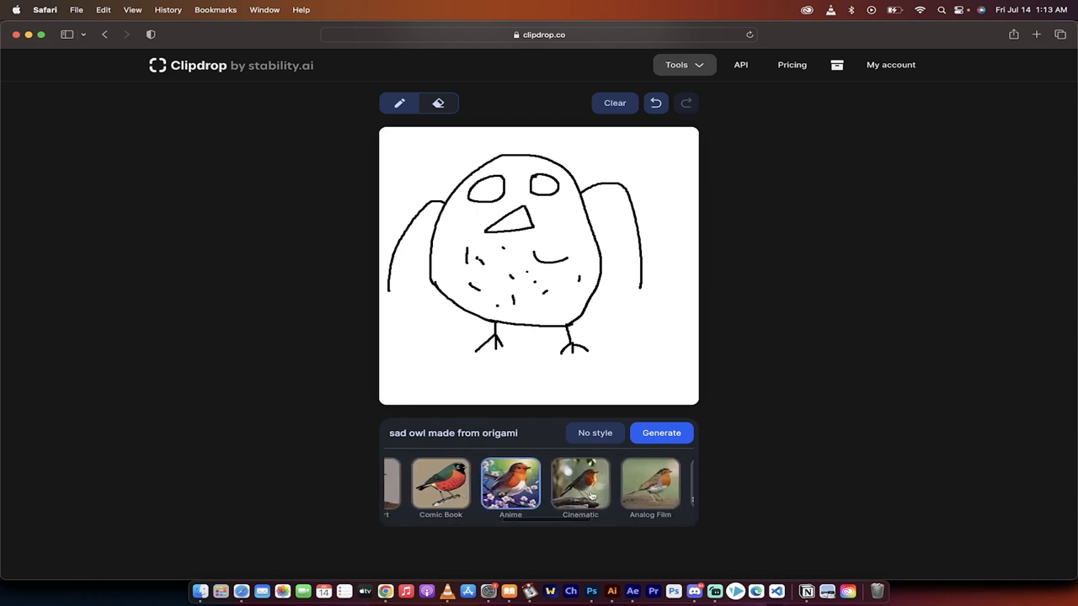
pyautogui.click(440, 484)
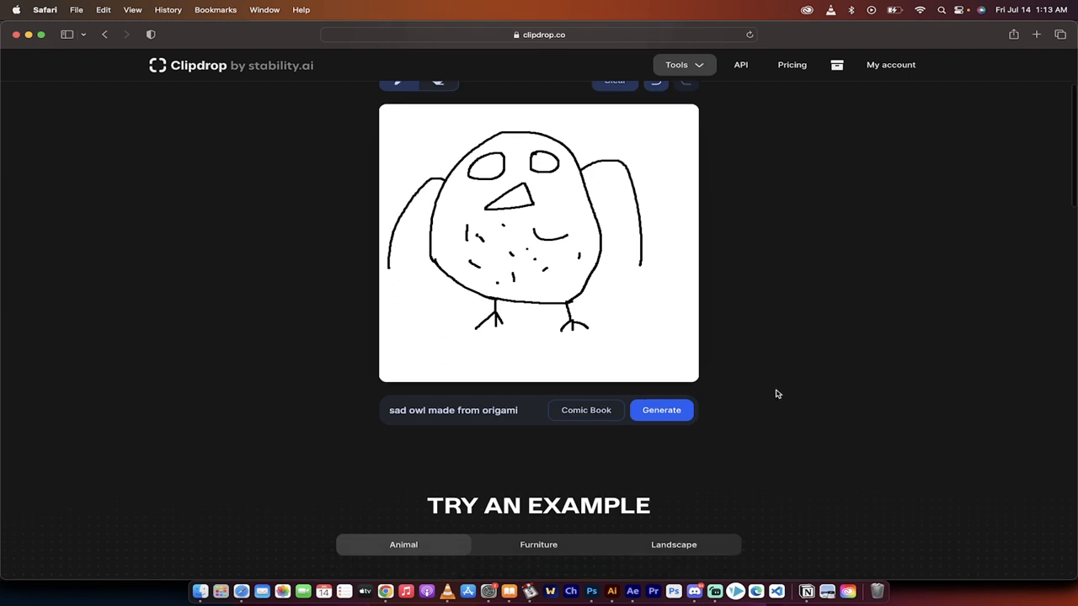
pyautogui.scroll(-3)
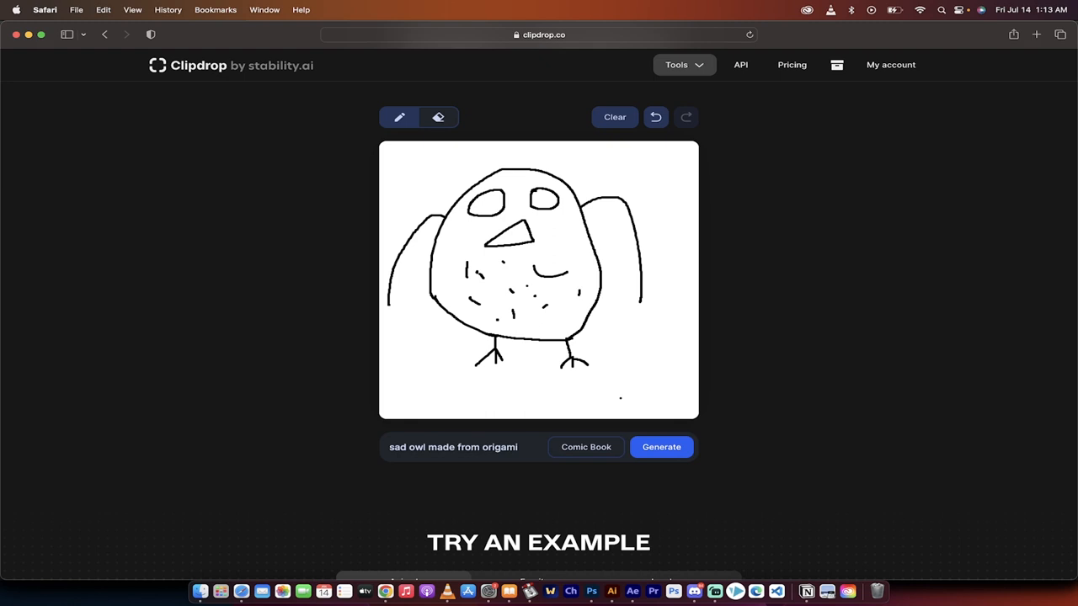
# Generate owl images from the doodle and switch the style to Low Poly
pyautogui.click(661, 447)
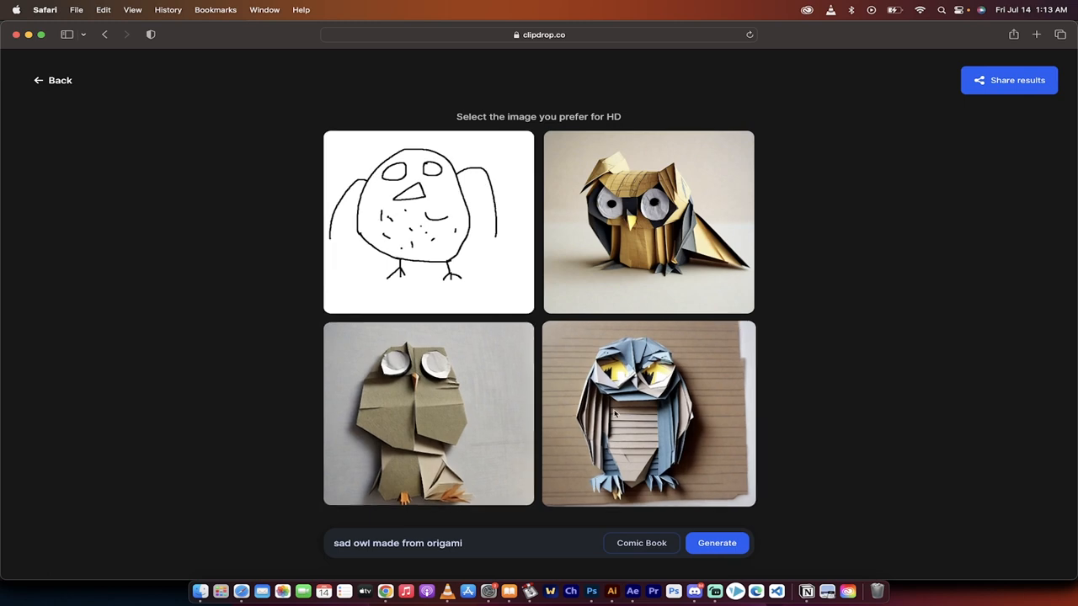
pyautogui.moveTo(644, 423)
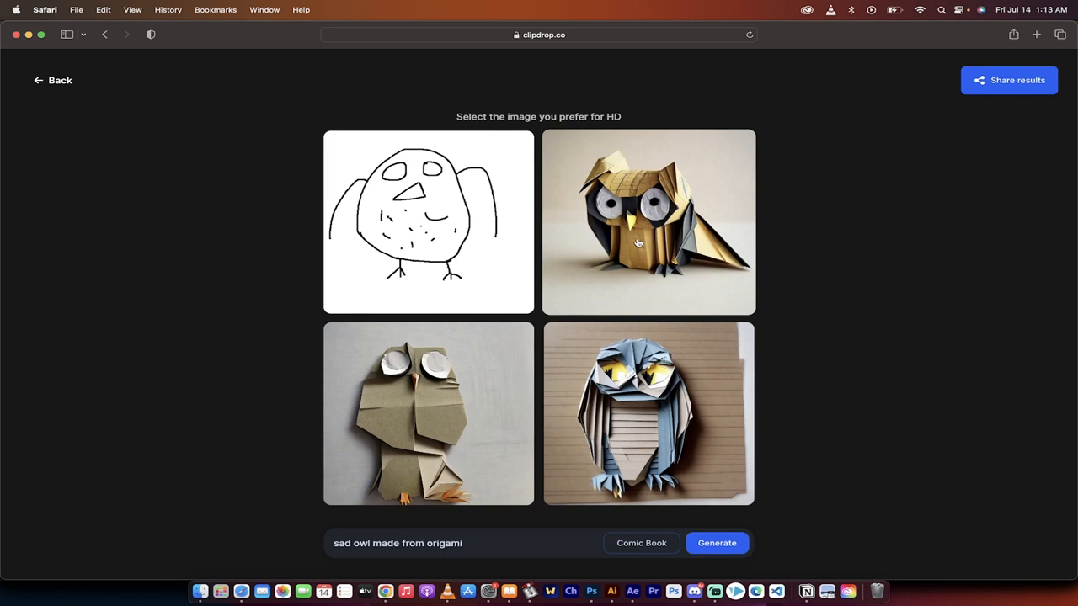
pyautogui.moveTo(662, 253)
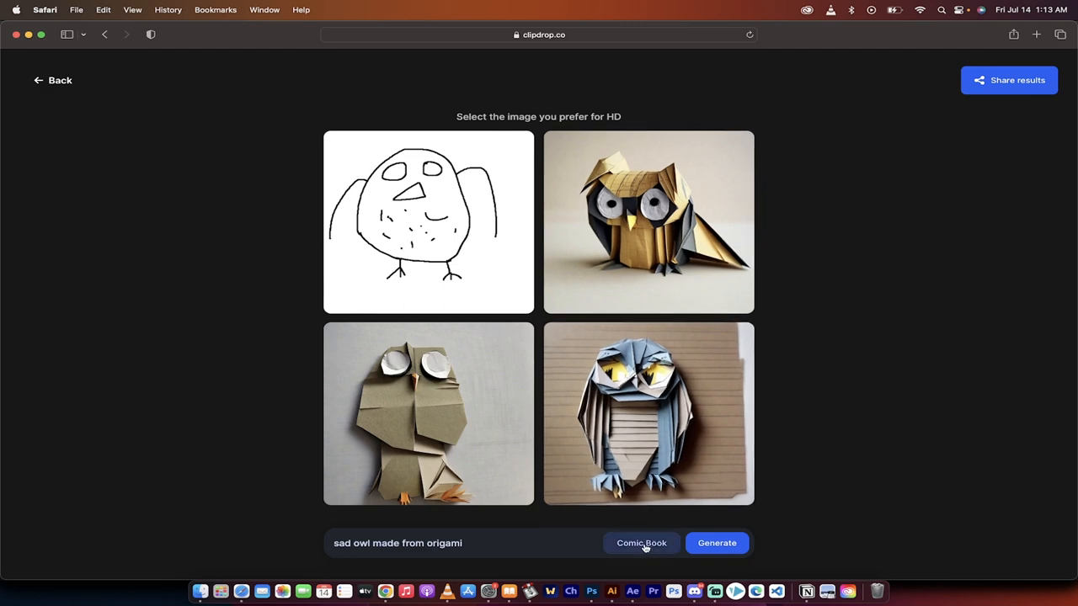
pyautogui.click(641, 543)
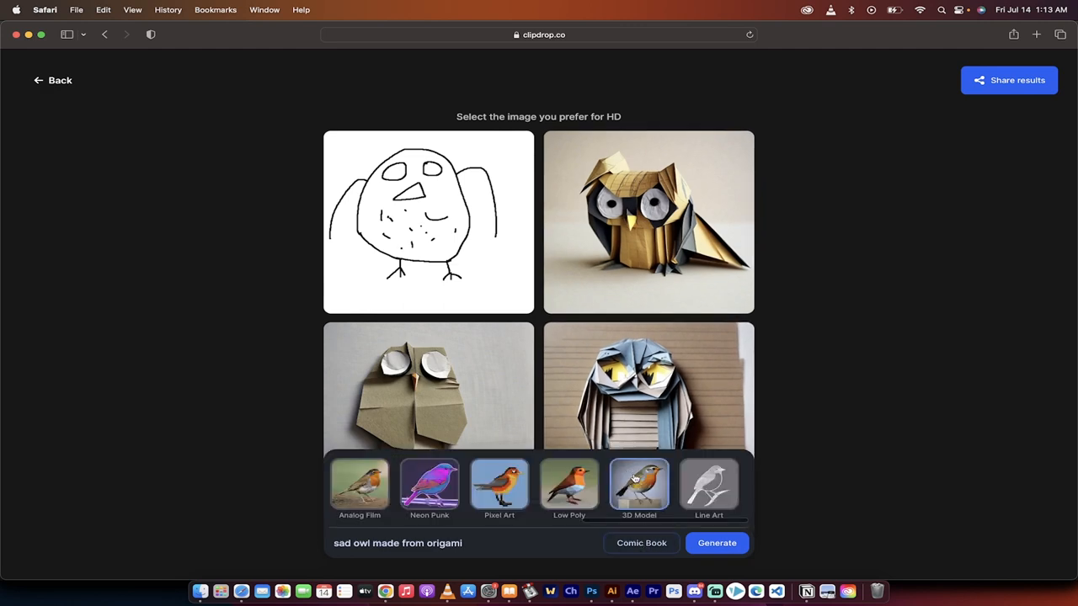
pyautogui.click(716, 543)
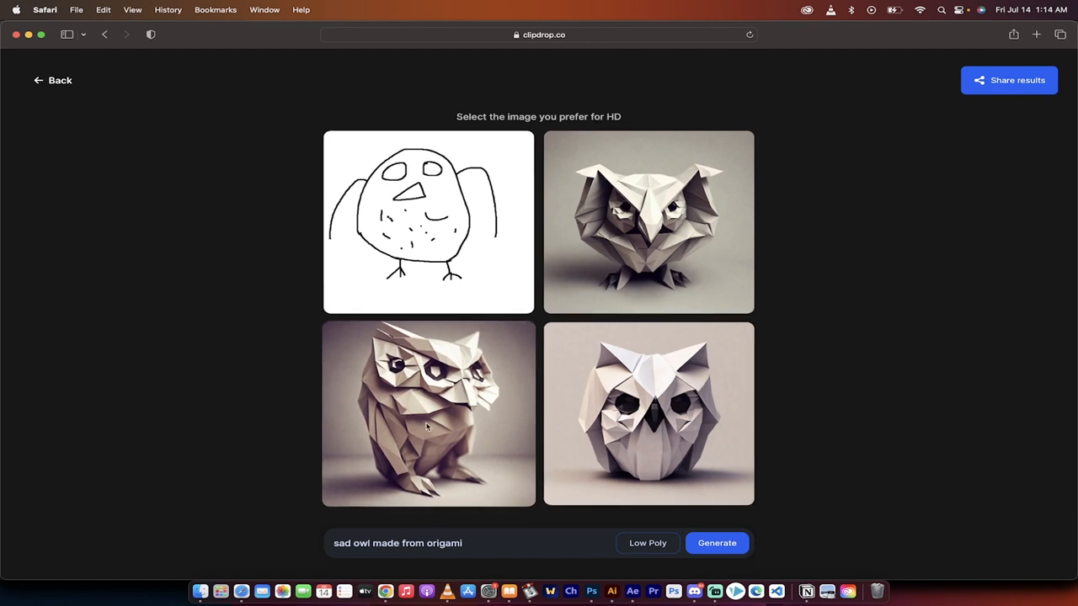
pyautogui.moveTo(469, 285)
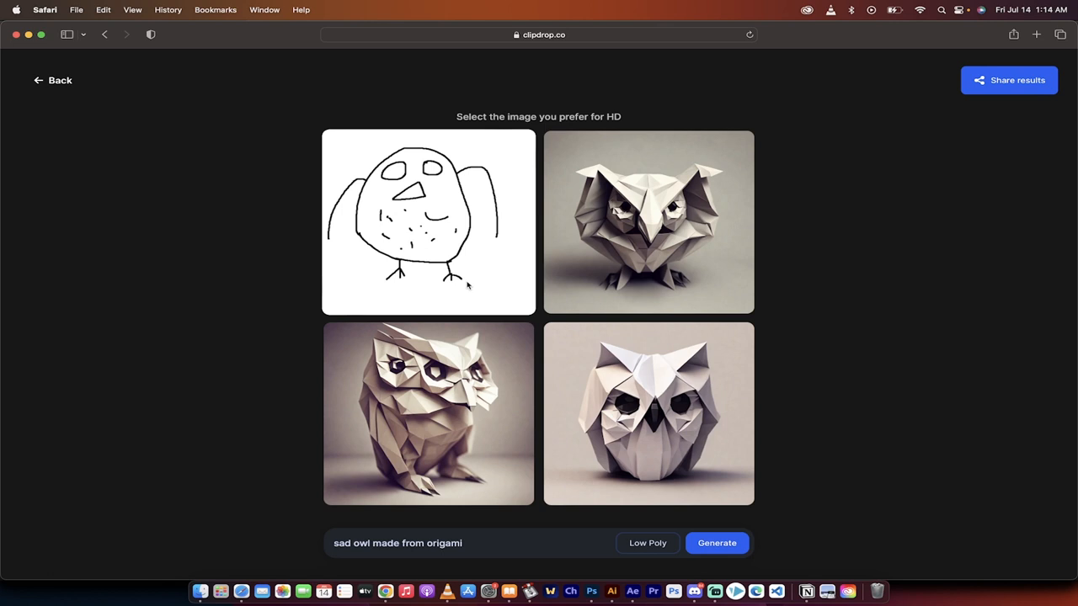
pyautogui.moveTo(519, 239)
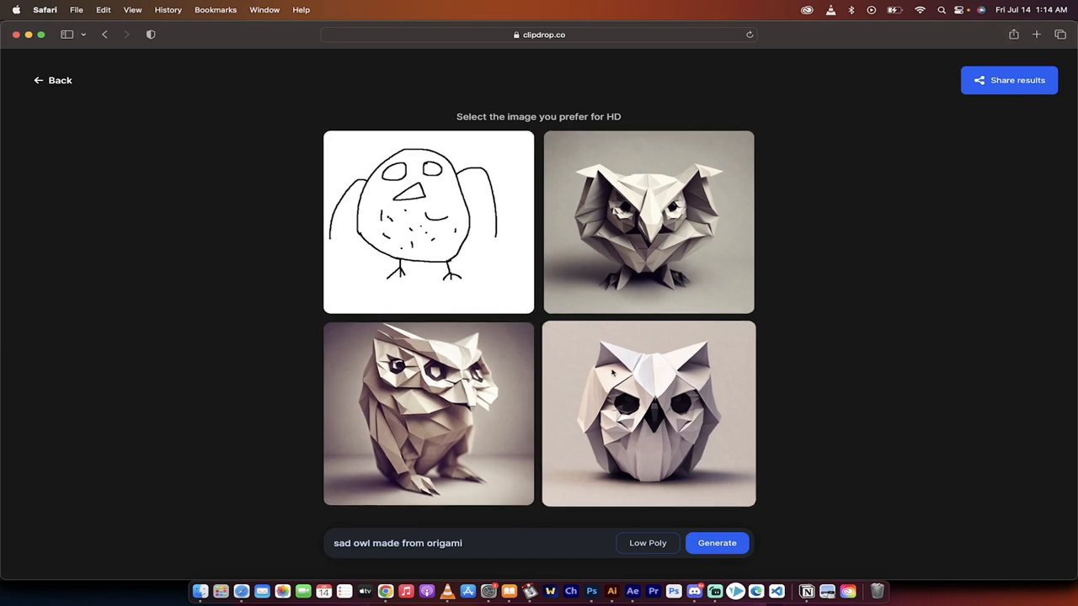
# Download the white rounded origami owl in HD, then begin entering a new web address
pyautogui.click(649, 415)
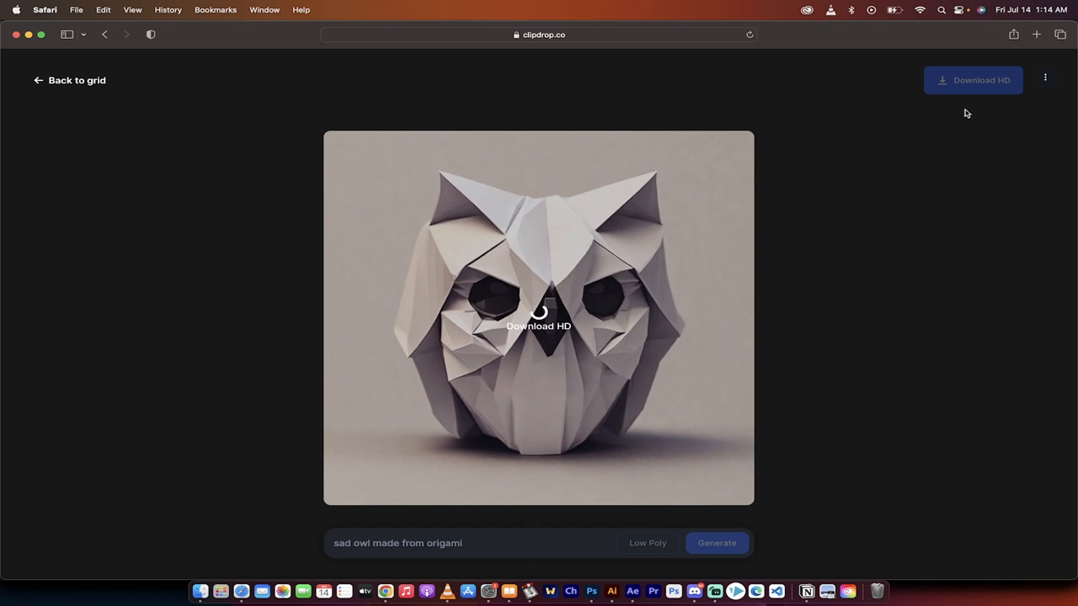
pyautogui.click(972, 80)
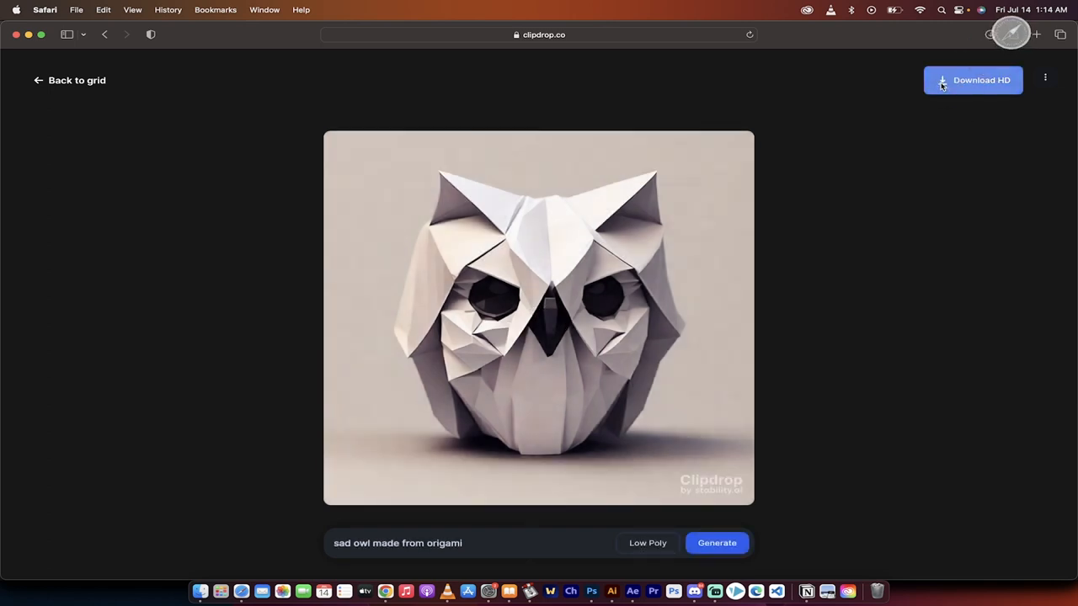
pyautogui.moveTo(598, 34)
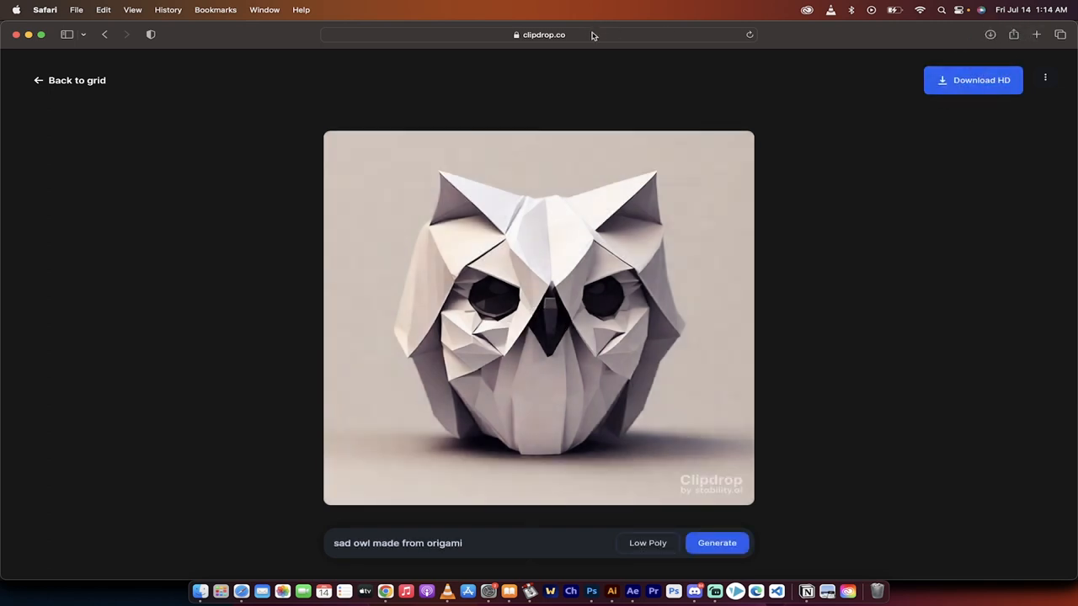
pyautogui.write('vectorvest.com')
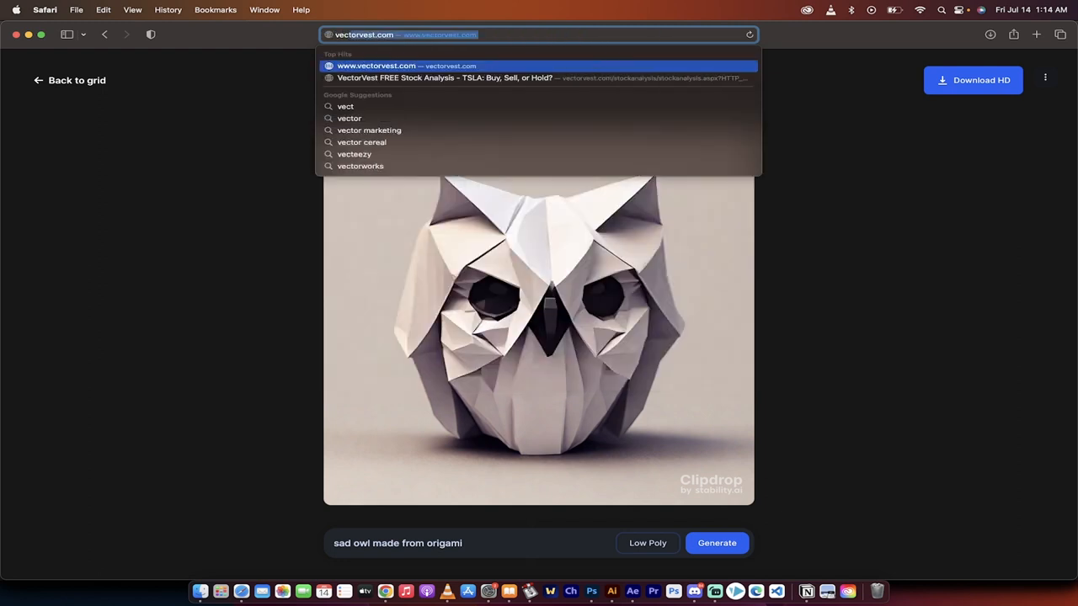
# Open vectorizer.ai and drag sketch-2.jpeg from Finder's Downloads onto its upload area
pyautogui.write('vectorizer.ai')
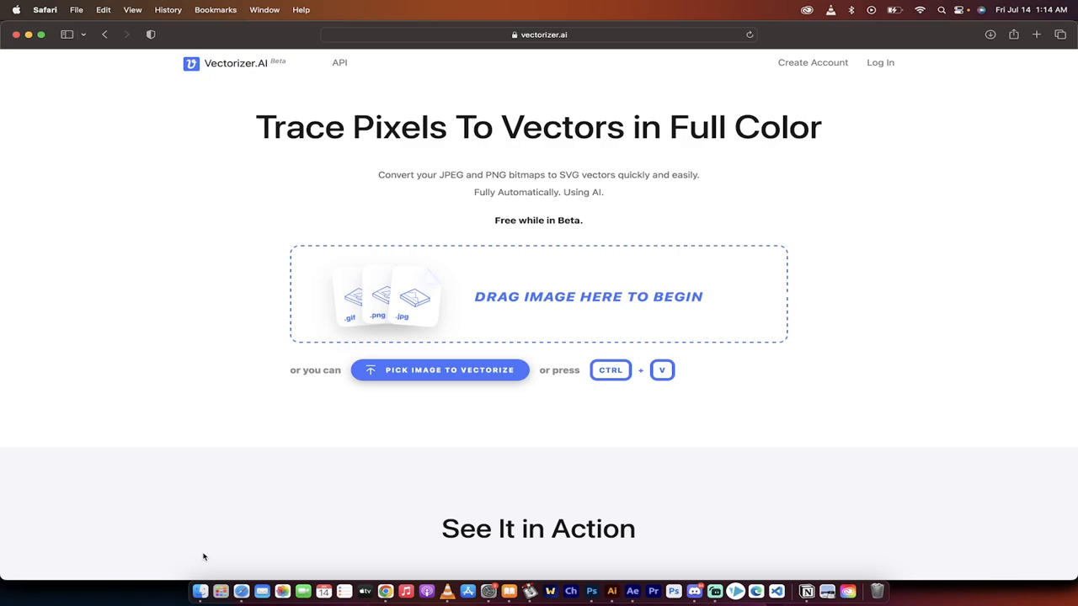
pyautogui.click(440, 369)
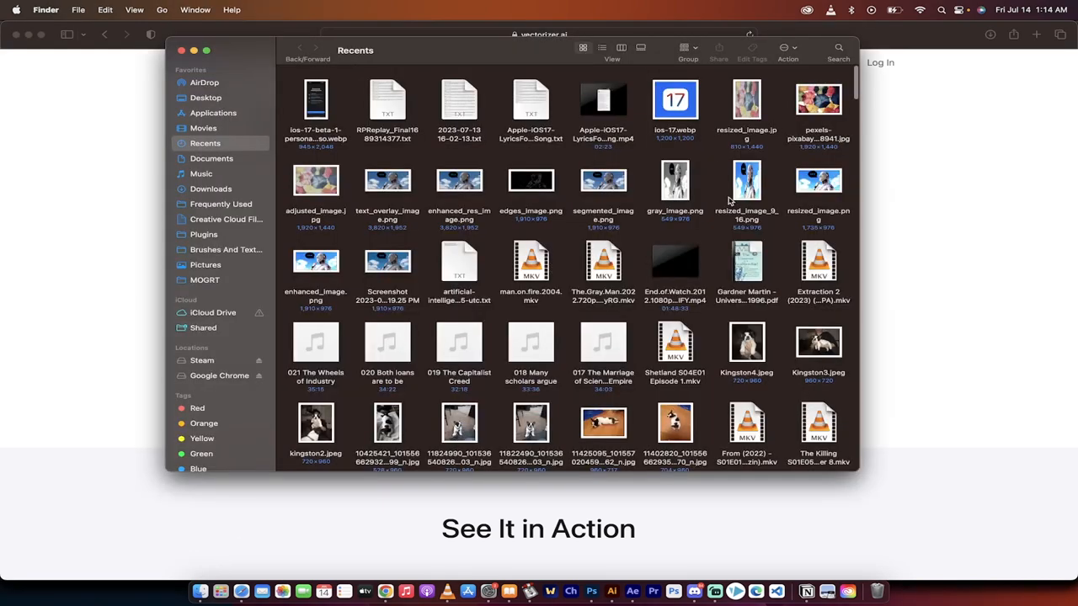
pyautogui.scroll(-3)
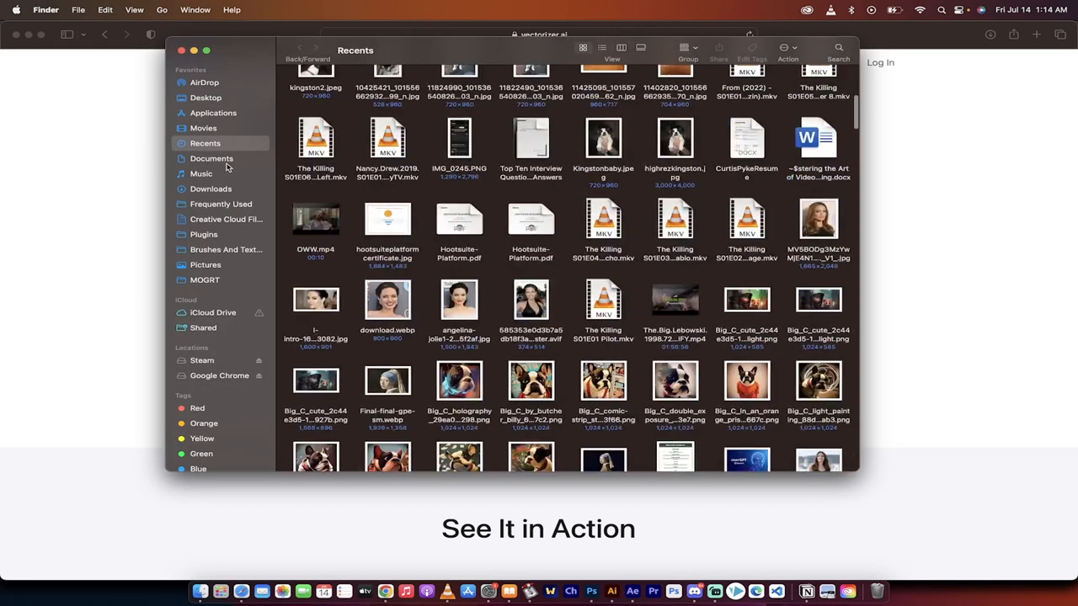
pyautogui.click(210, 188)
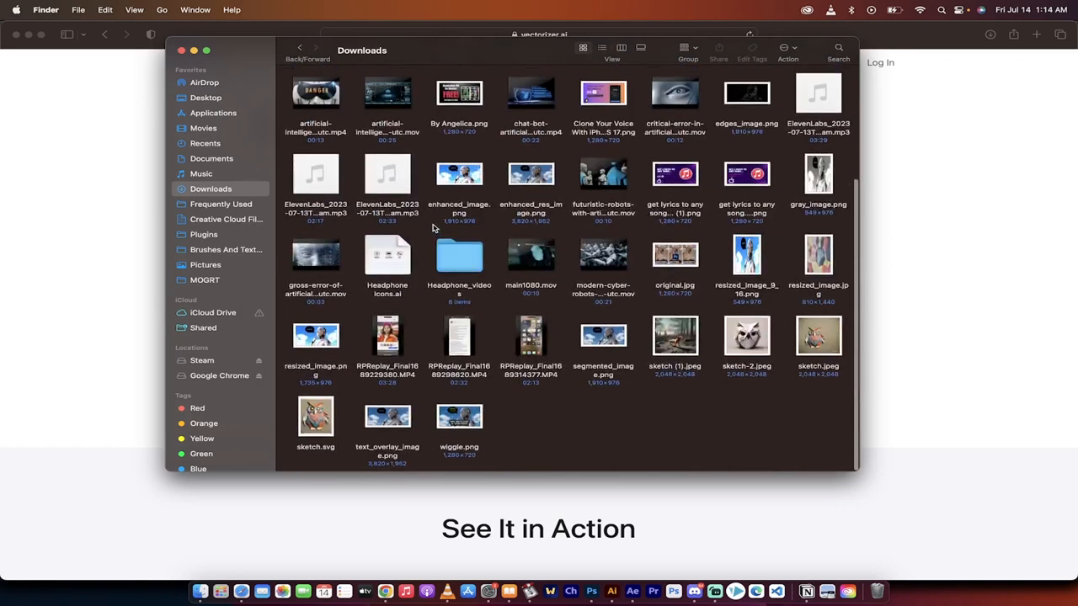
pyautogui.click(315, 415)
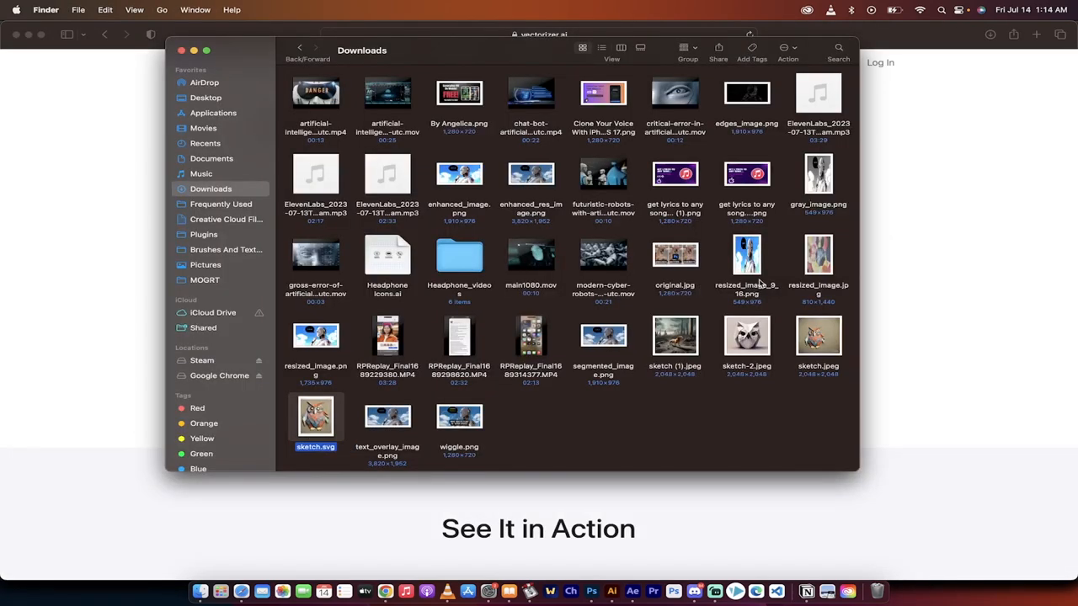
pyautogui.moveTo(746, 336); pyautogui.dragTo(582, 303)
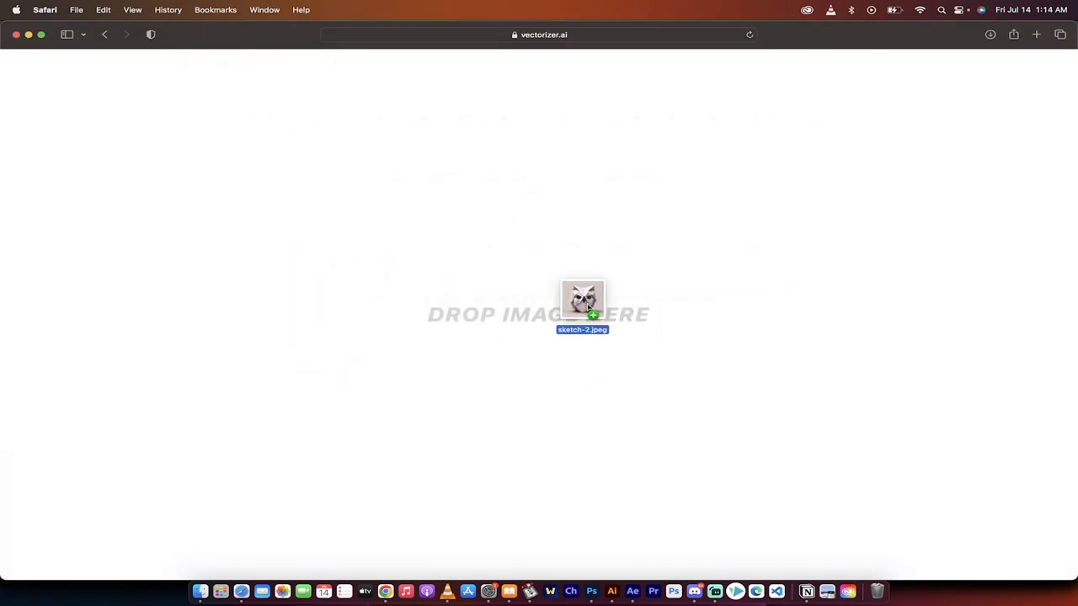
# Drop the owl image and tighten the Pre-Crop to about 1588 x 1721 px
pyautogui.click(582, 303)
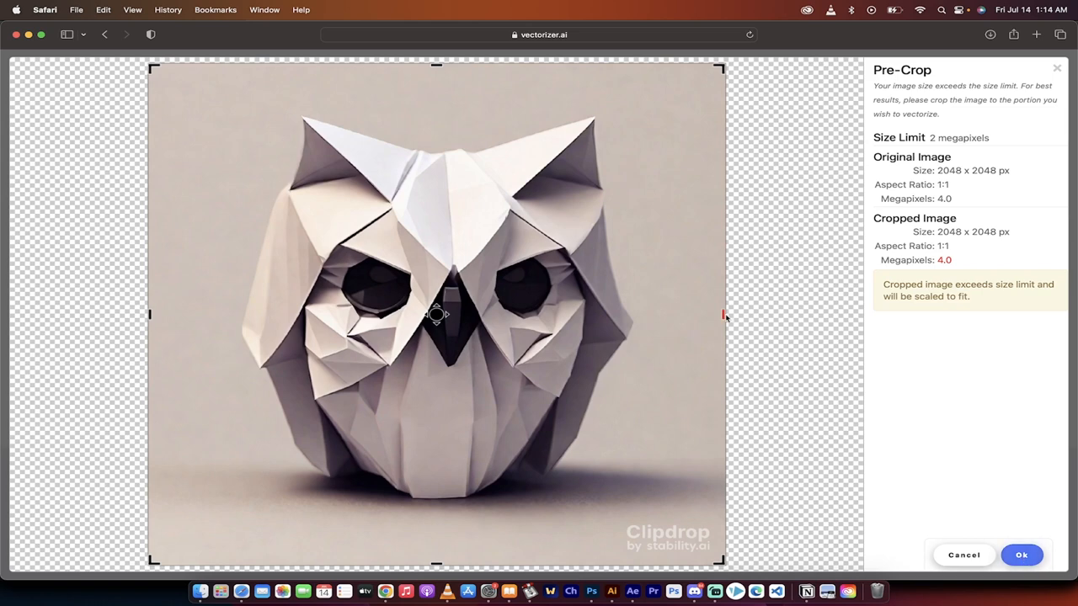
pyautogui.moveTo(722, 315); pyautogui.dragTo(658, 315)
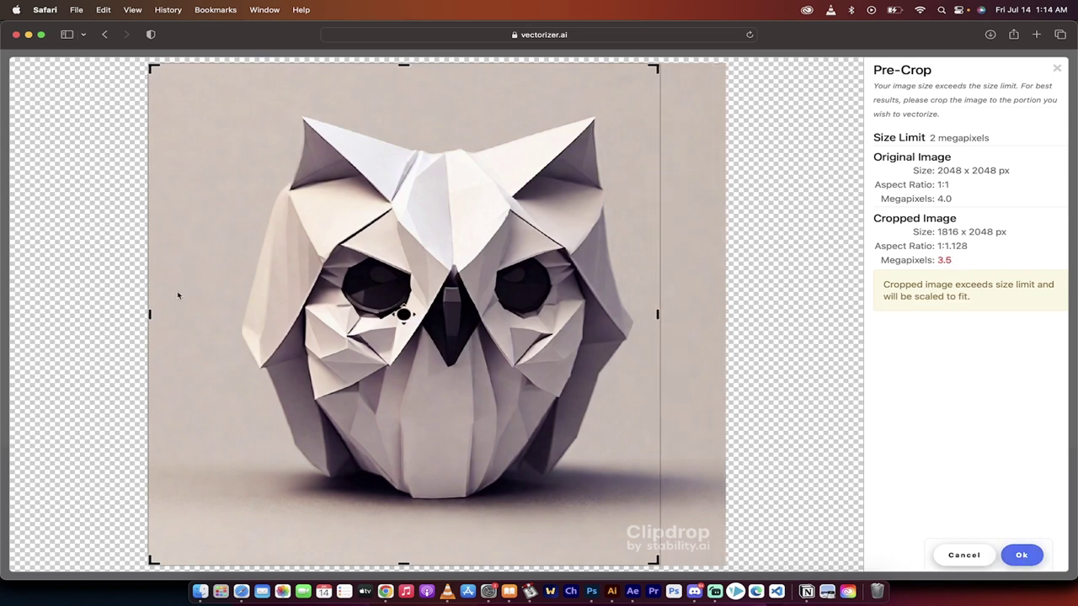
pyautogui.moveTo(150, 314); pyautogui.dragTo(217, 314)
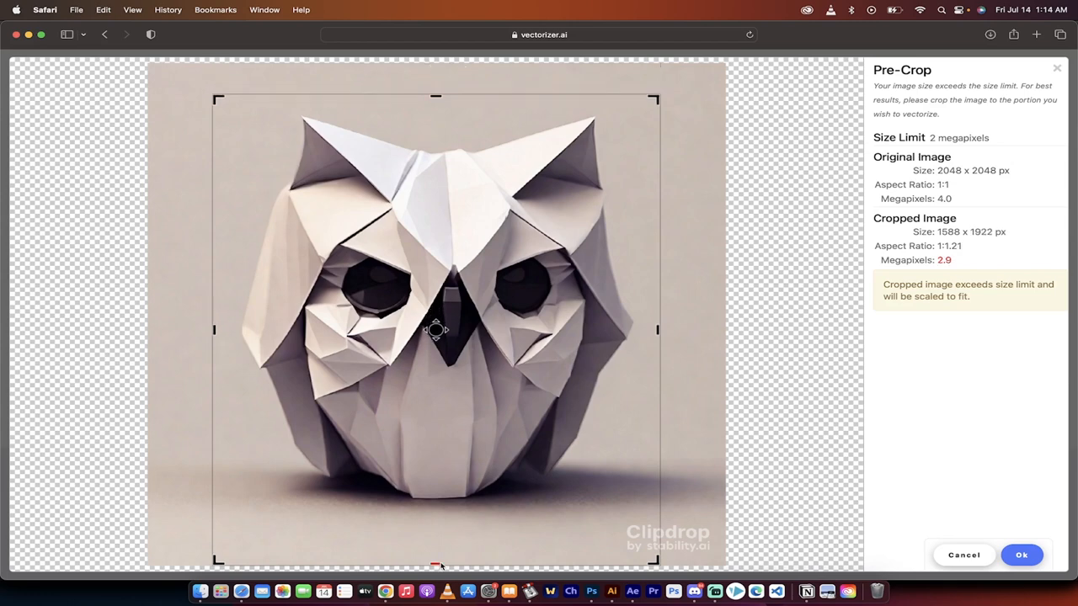
pyautogui.moveTo(436, 564); pyautogui.dragTo(436, 514)
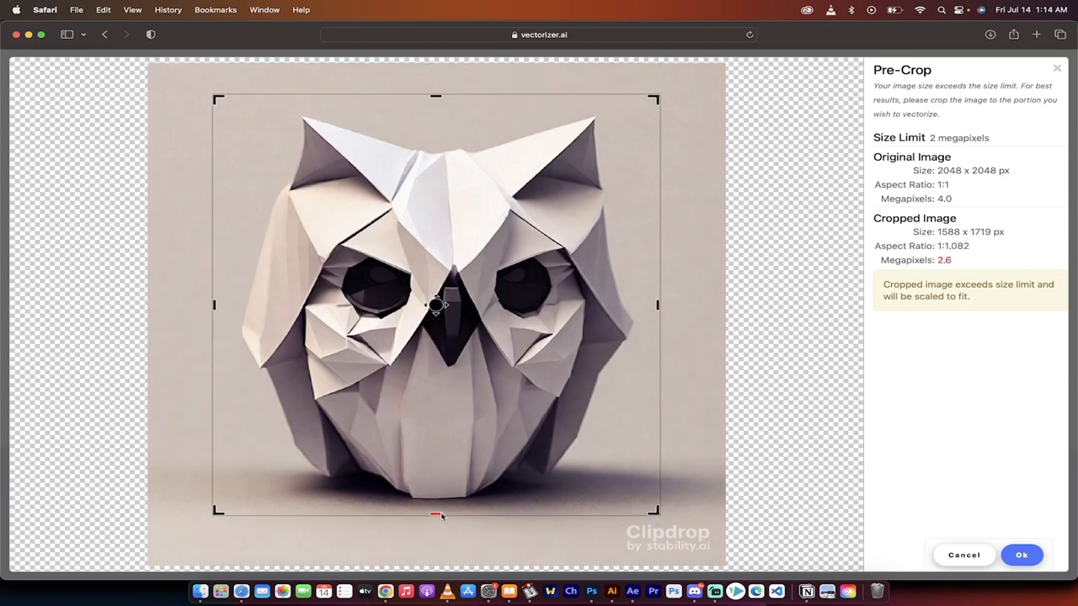
pyautogui.moveTo(436, 515); pyautogui.dragTo(435, 536)
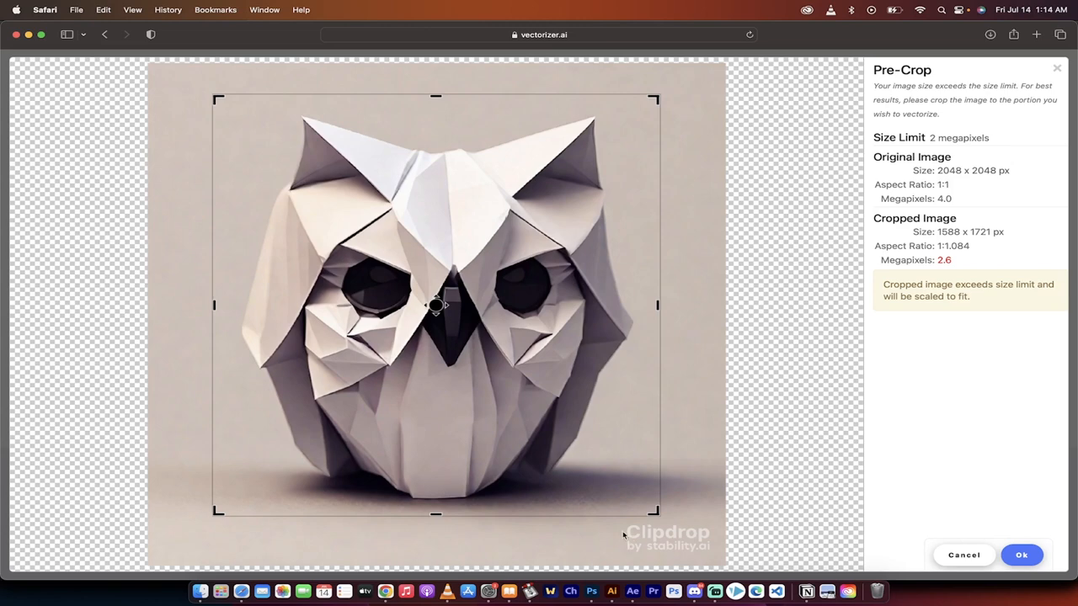
pyautogui.moveTo(1018, 555)
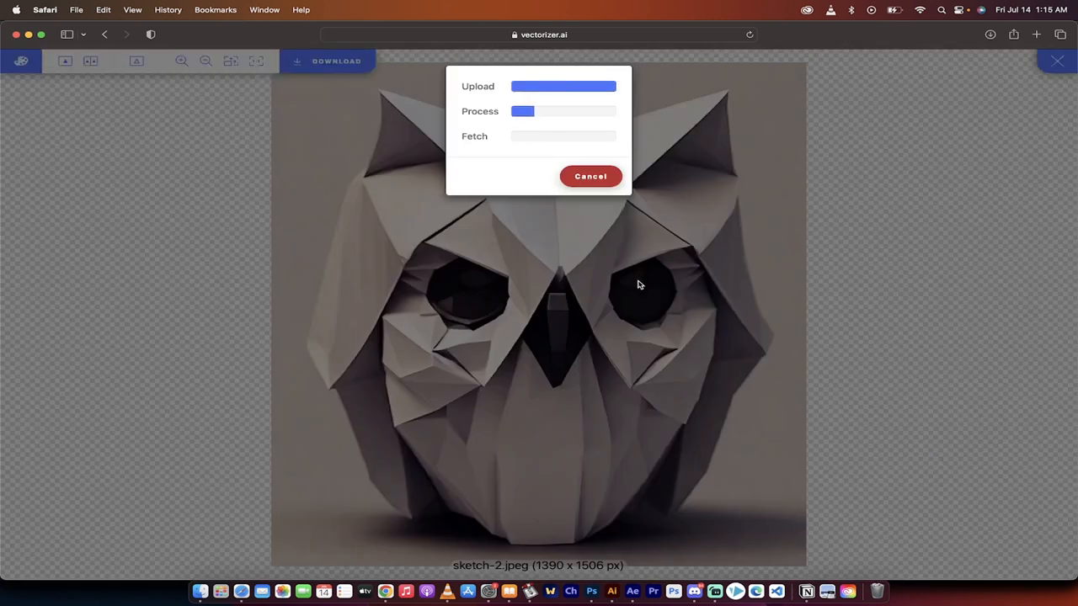
pyautogui.moveTo(597, 329)
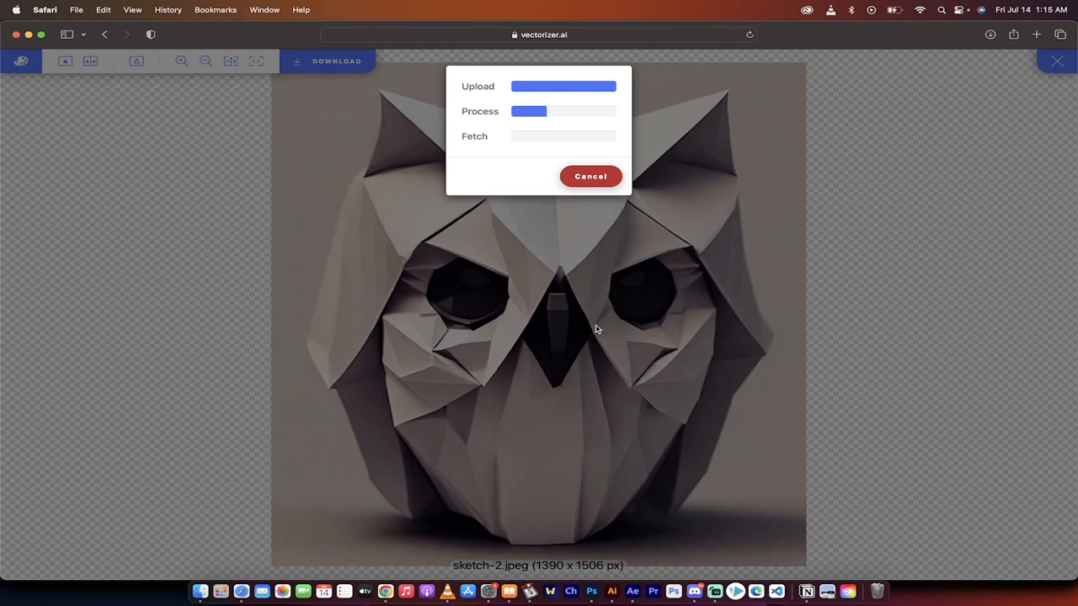
pyautogui.moveTo(613, 589)
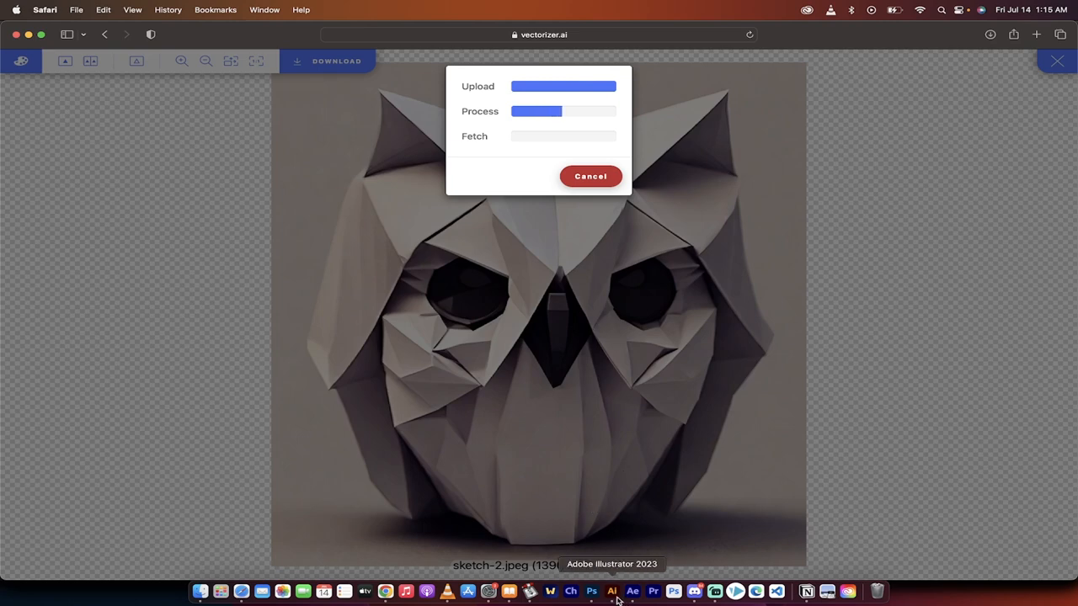
# Switch to the earlier sketch.svg in Adobe Illustrator while Vectorizer.AI processes
pyautogui.click(613, 590)
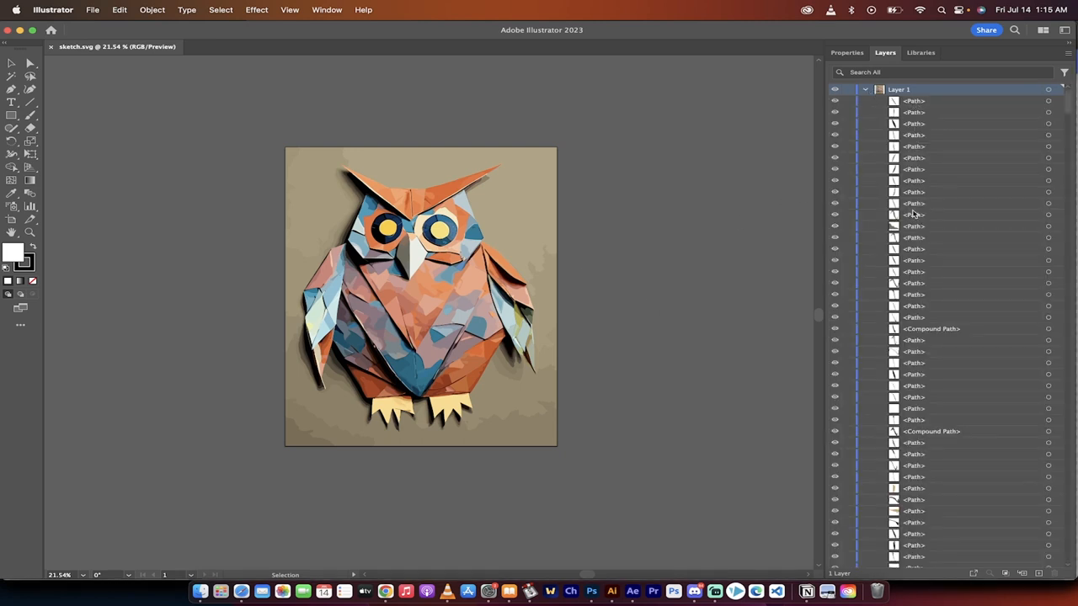
# Scroll through sketch.svg's paths, then return to Vectorizer.AI's SVG download options
pyautogui.scroll(-3)
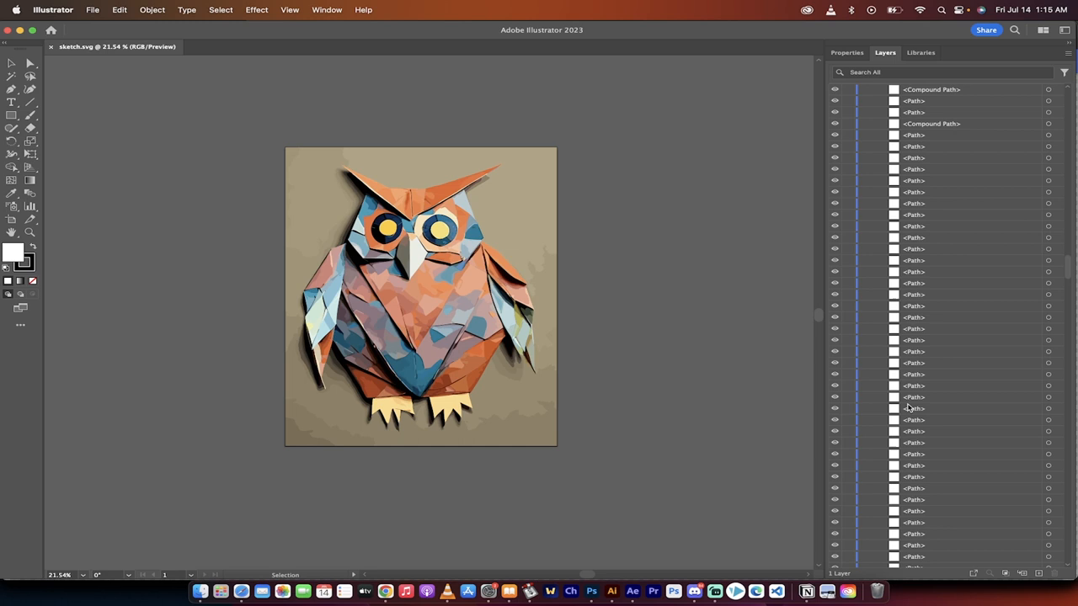
pyautogui.scroll(-3)
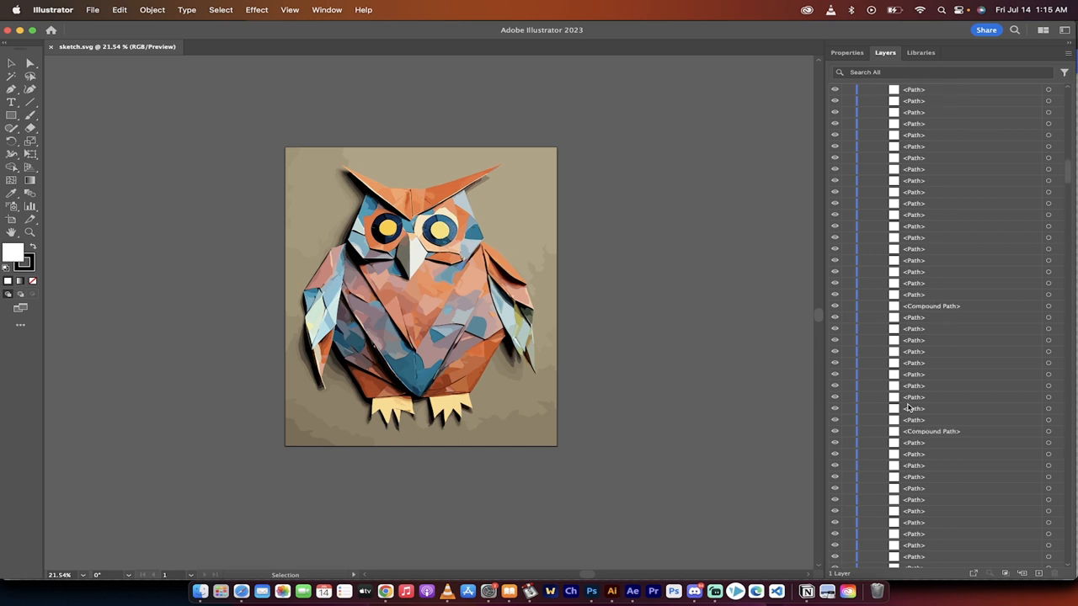
pyautogui.click(861, 90)
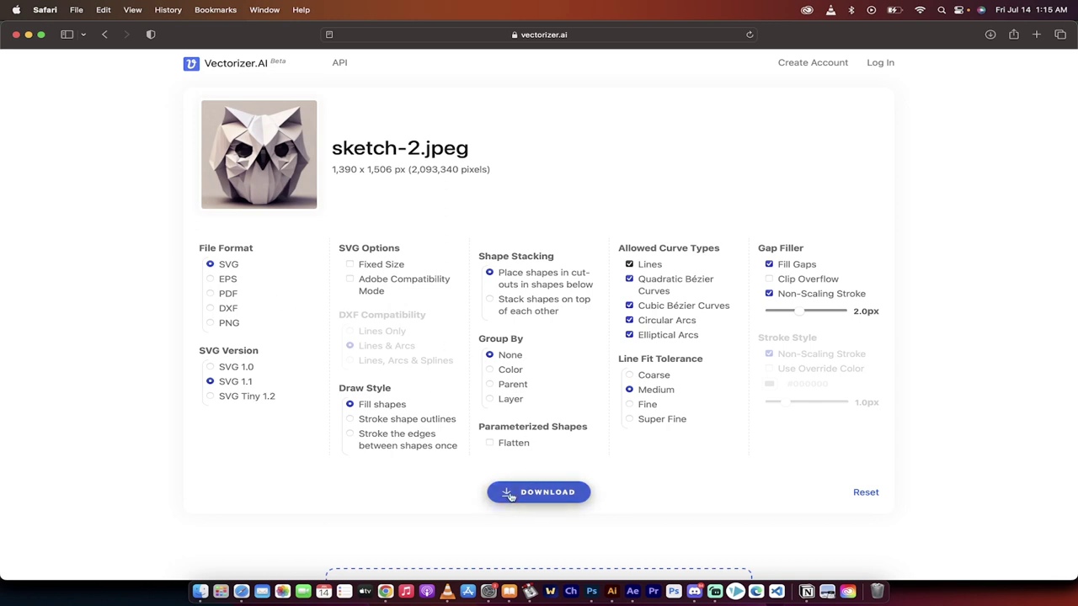
# Download the owl as sketch-2.svg, allow Safari downloads, and view recent downloads
pyautogui.click(538, 493)
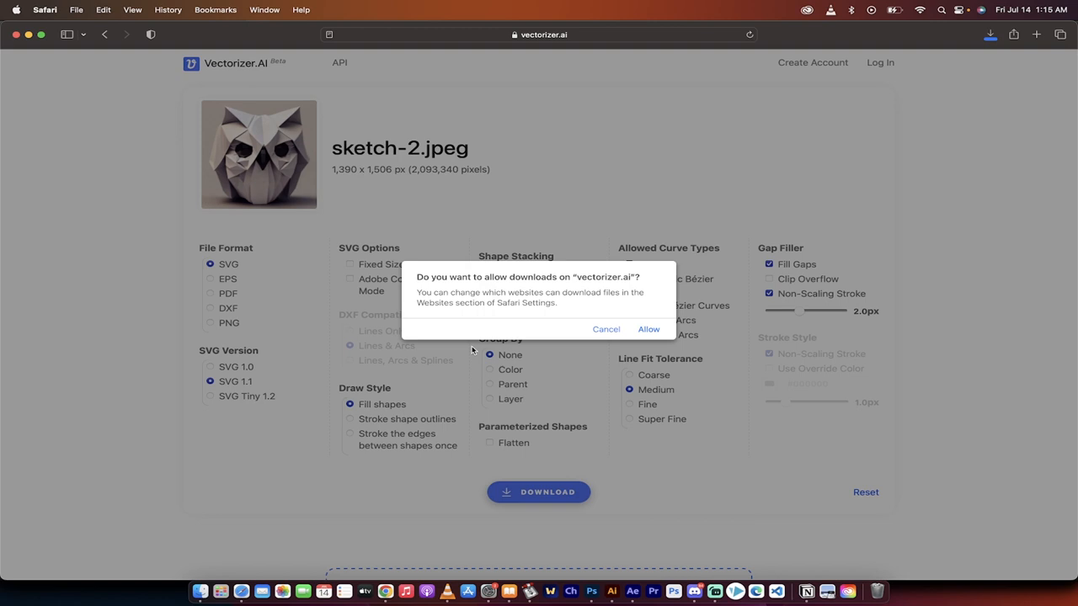
pyautogui.click(648, 328)
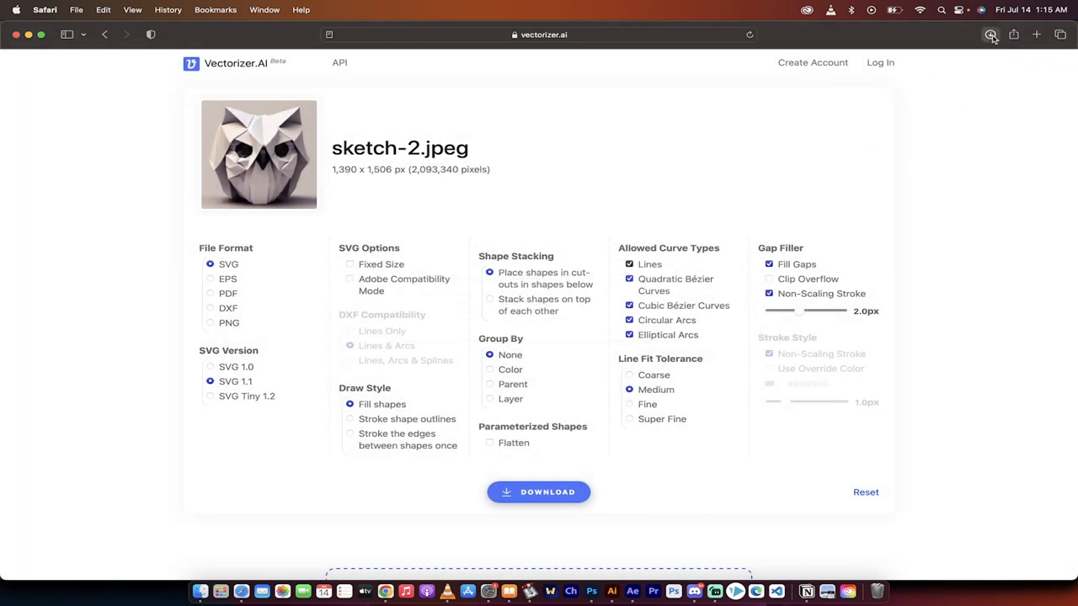
pyautogui.click(988, 34)
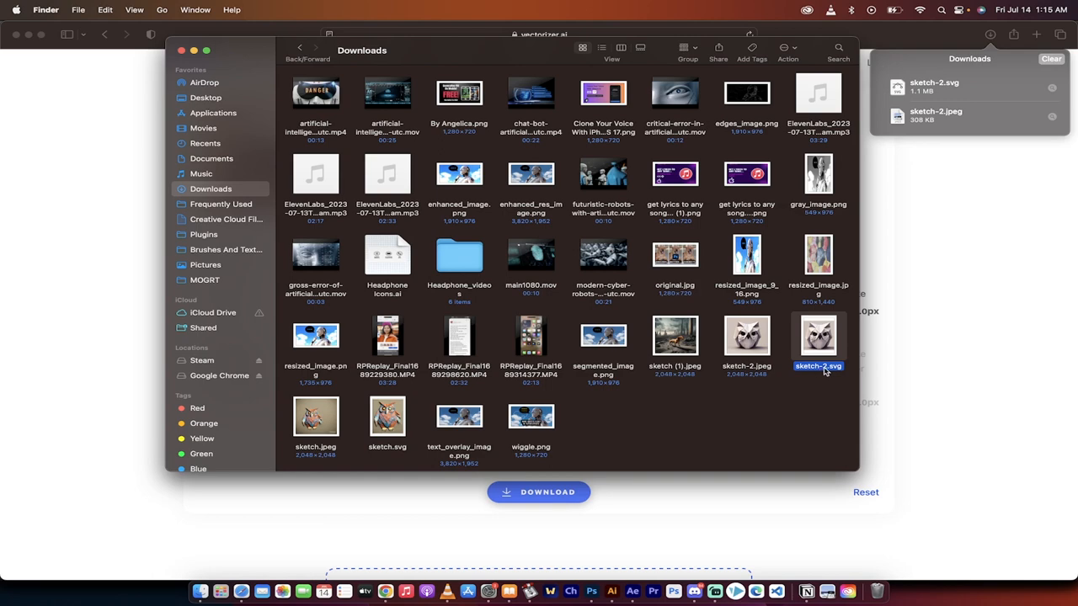
pyautogui.moveTo(612, 590)
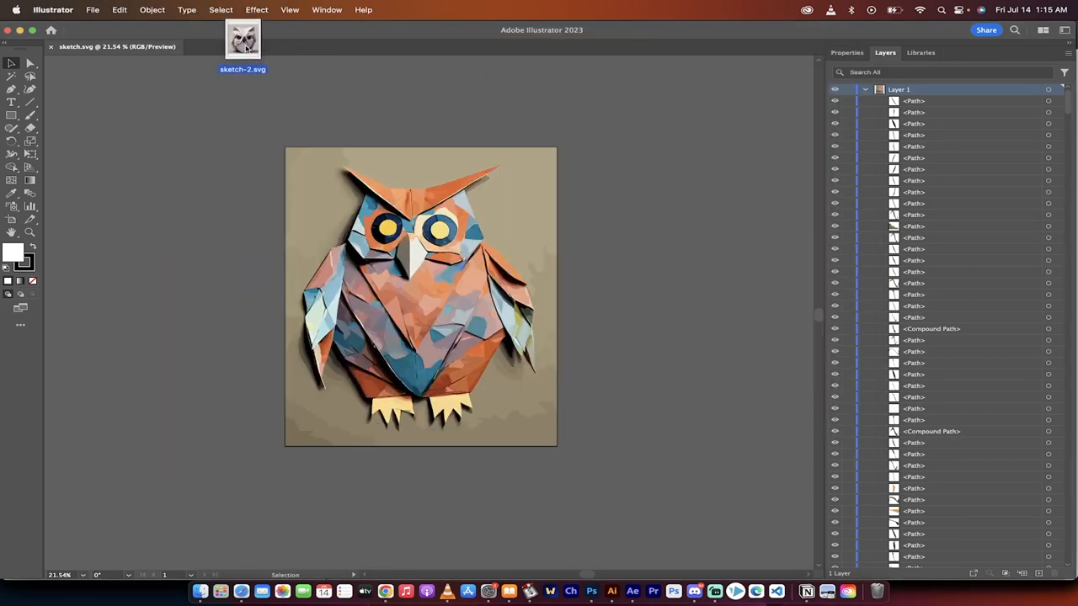
# Open sketch-2.svg as an Illustrator document and expand Layer 1 to list the owl's paths
pyautogui.click(241, 35)
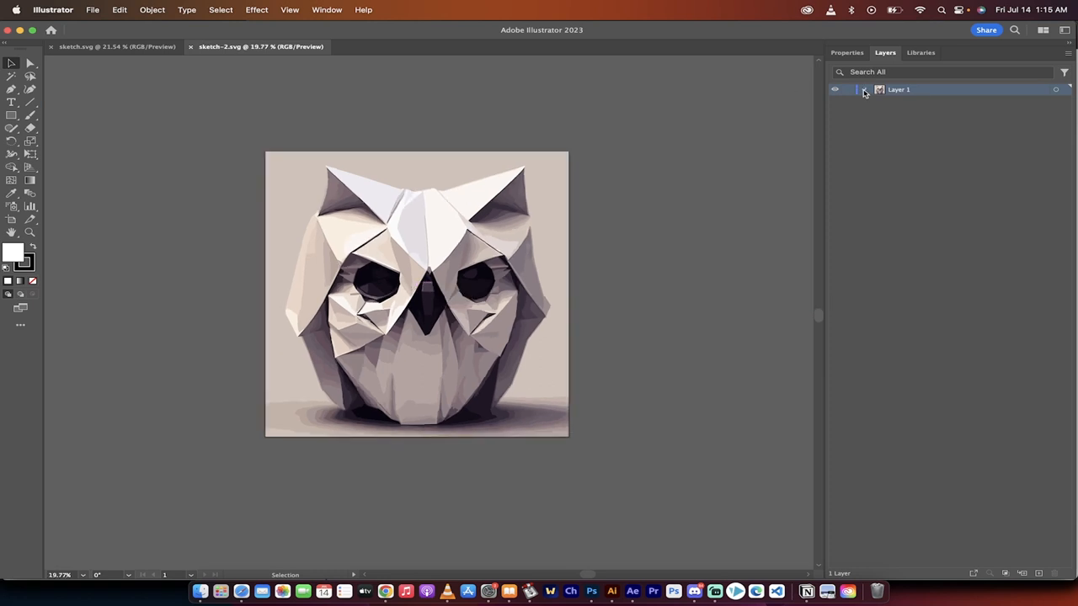
pyautogui.click(863, 90)
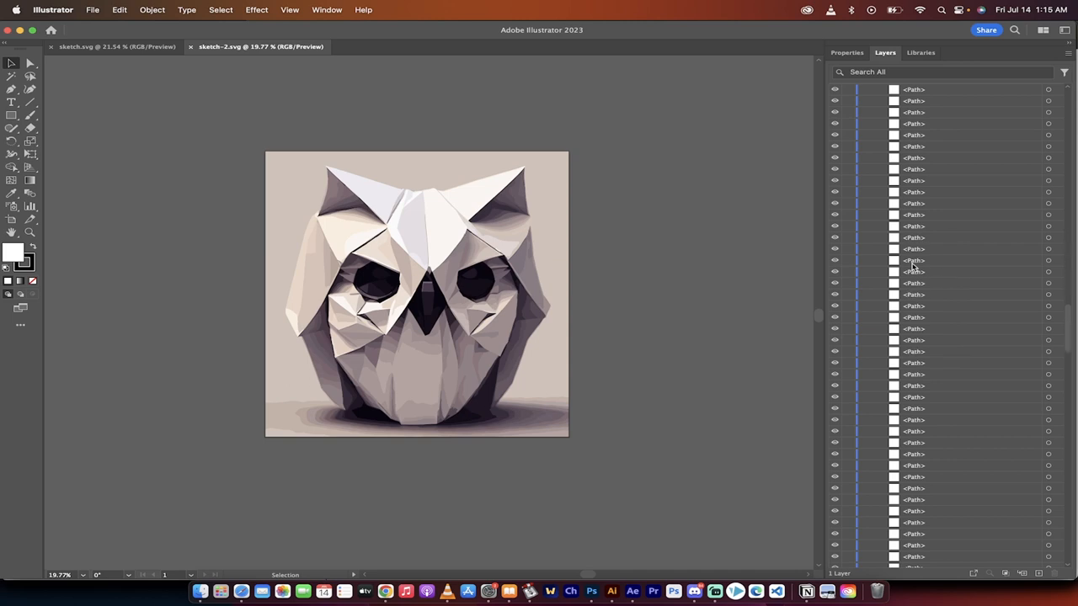